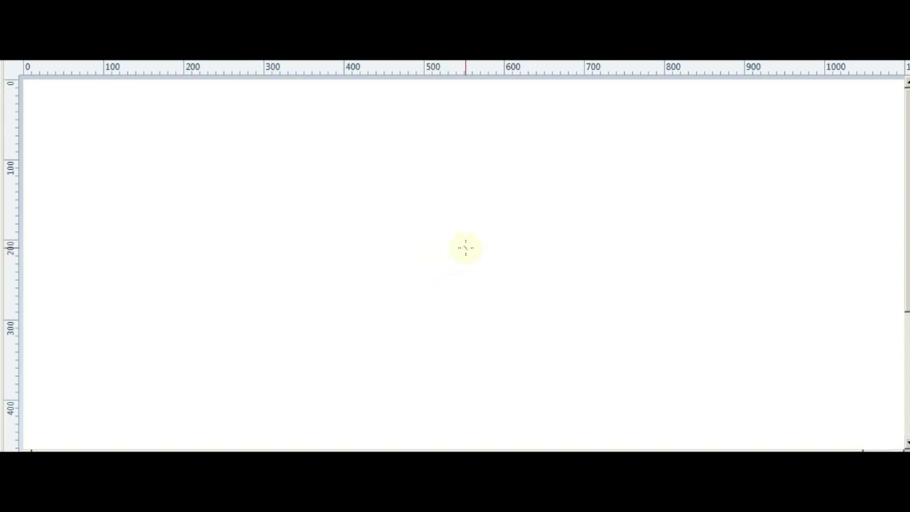
Handwrite 'Age of IP' in red at top right and circle 'IP'.
left_click_drag(679, 99, 726, 200)
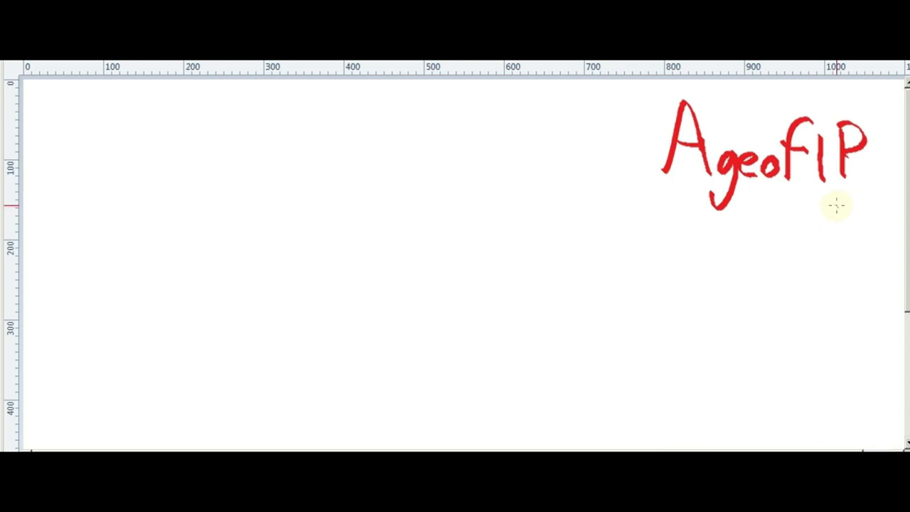
mouse_move(817, 204)
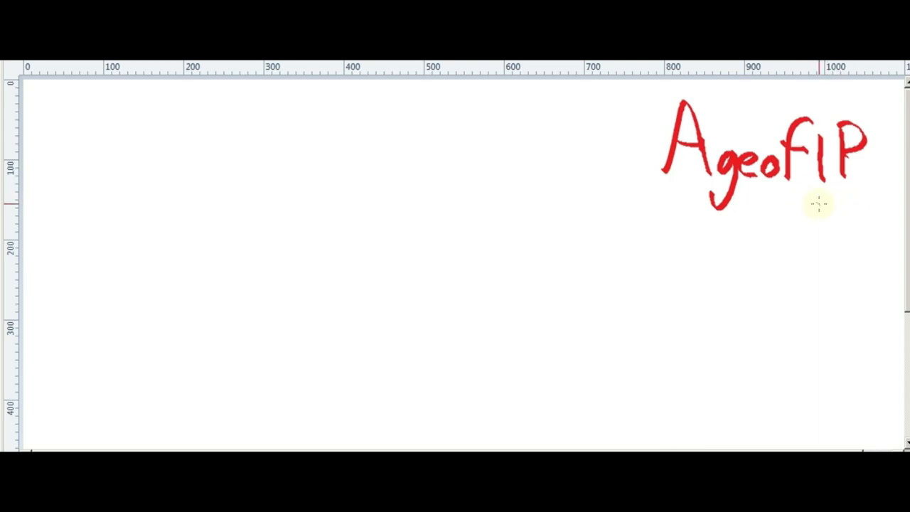
left_click_drag(818, 206, 882, 121)
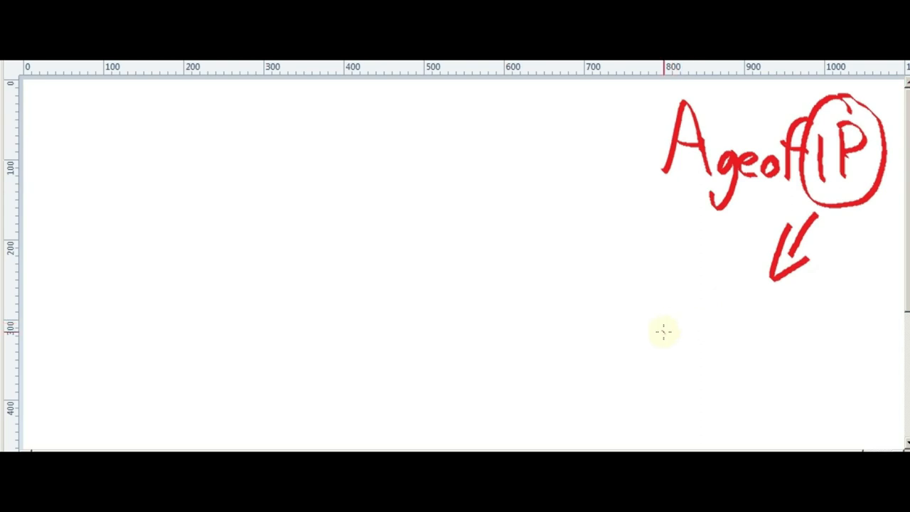
Write 'MTU' below the arrow and '• PMTUD' underneath it.
left_click_drag(664, 338, 718, 320)
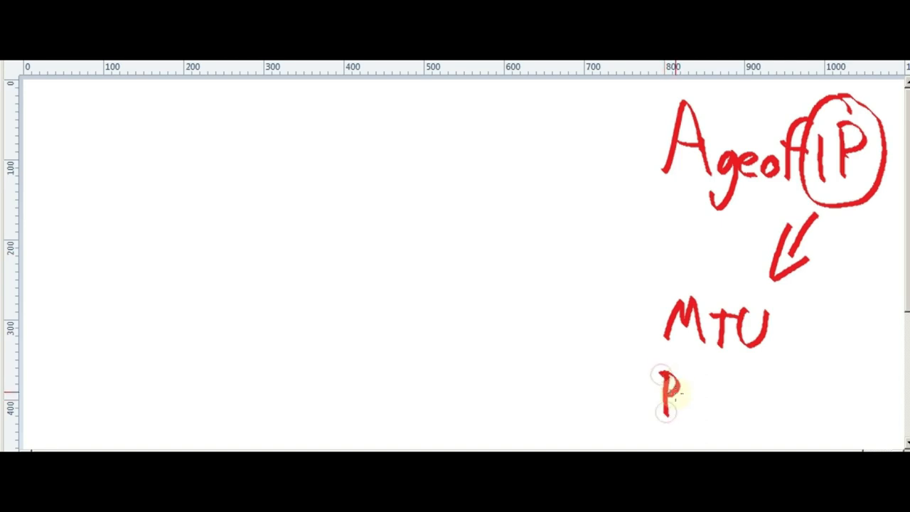
left_click_drag(665, 395, 725, 406)
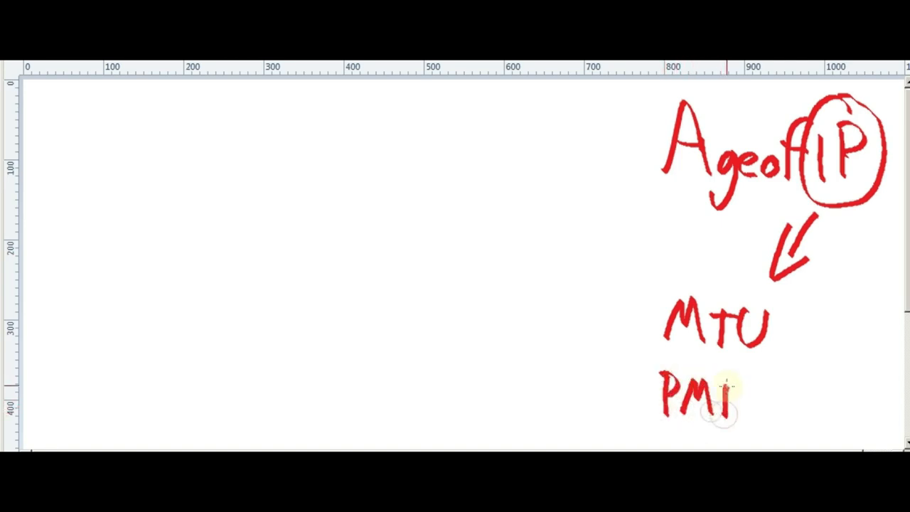
type("TUI")
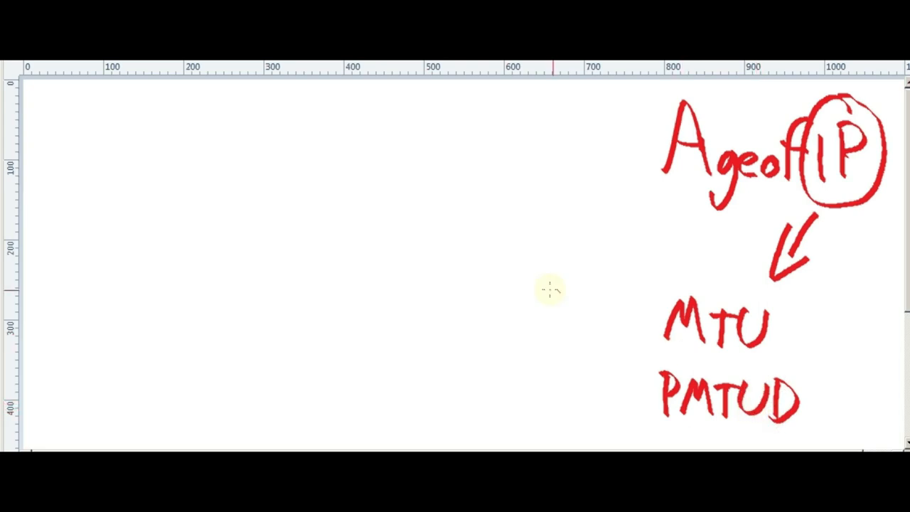
mouse_move(593, 330)
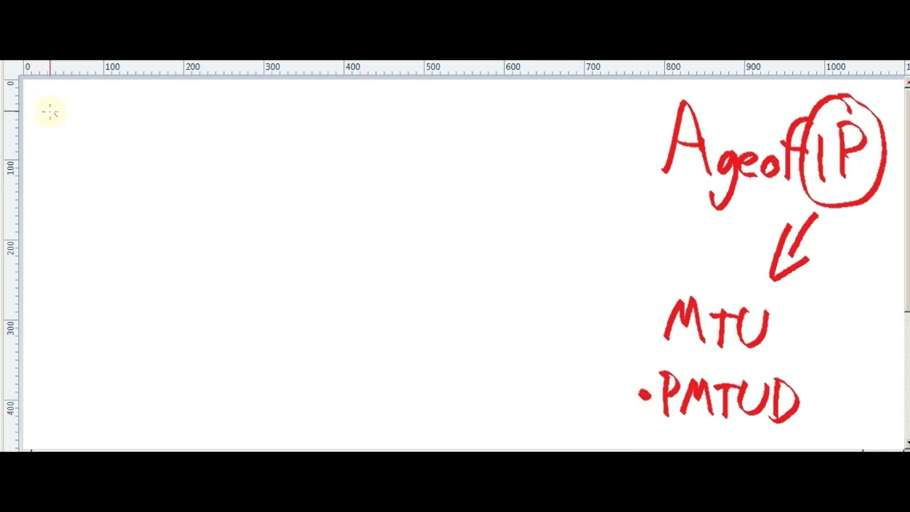
mouse_move(39, 135)
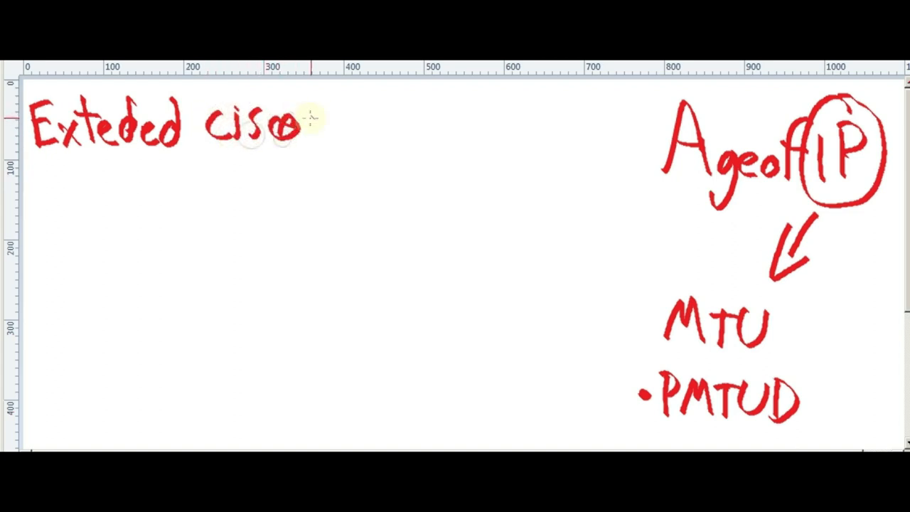
Write 'IOS' and 'TOOL' to finish the heading, then draw a bent arrow beneath it.
type("IOS PING")
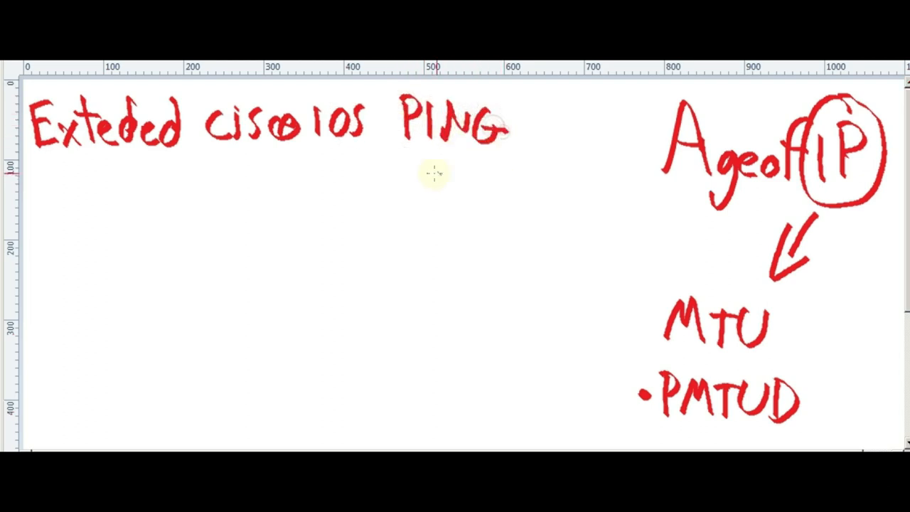
left_click_drag(405, 170, 470, 178)
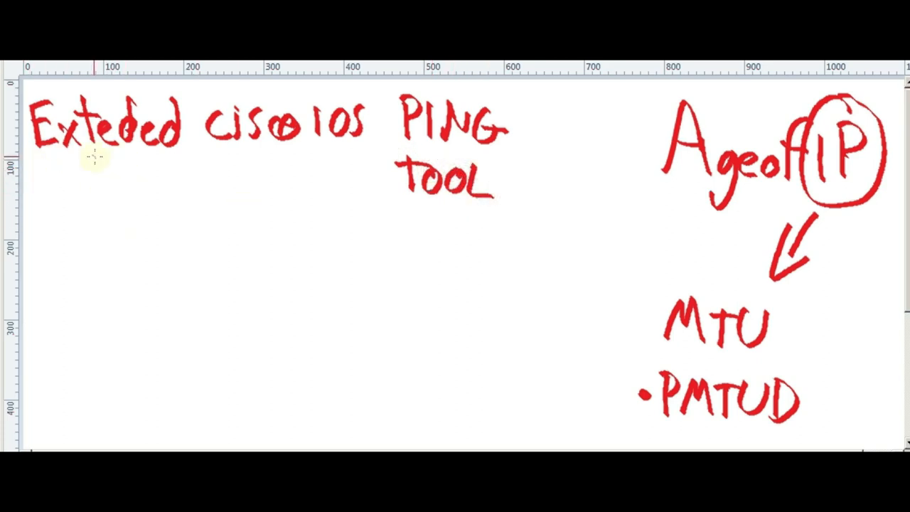
left_click_drag(96, 160, 150, 242)
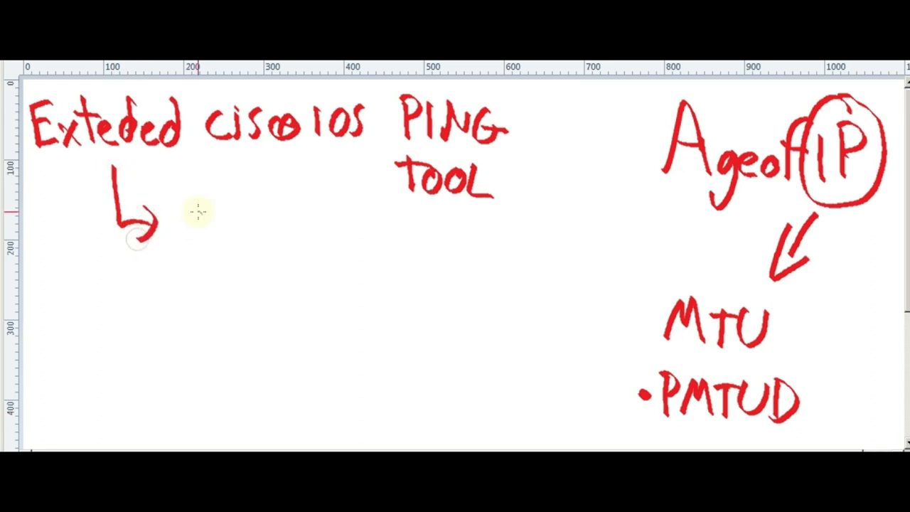
mouse_move(178, 214)
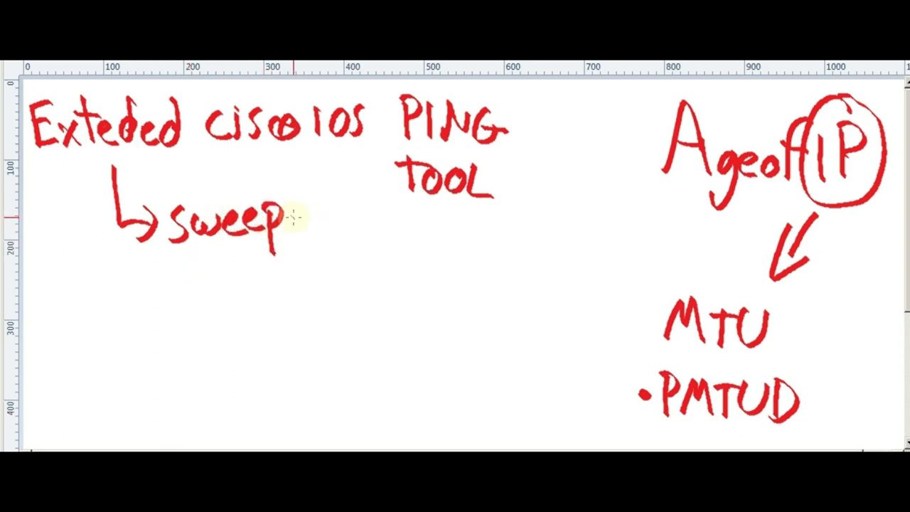
mouse_move(180, 306)
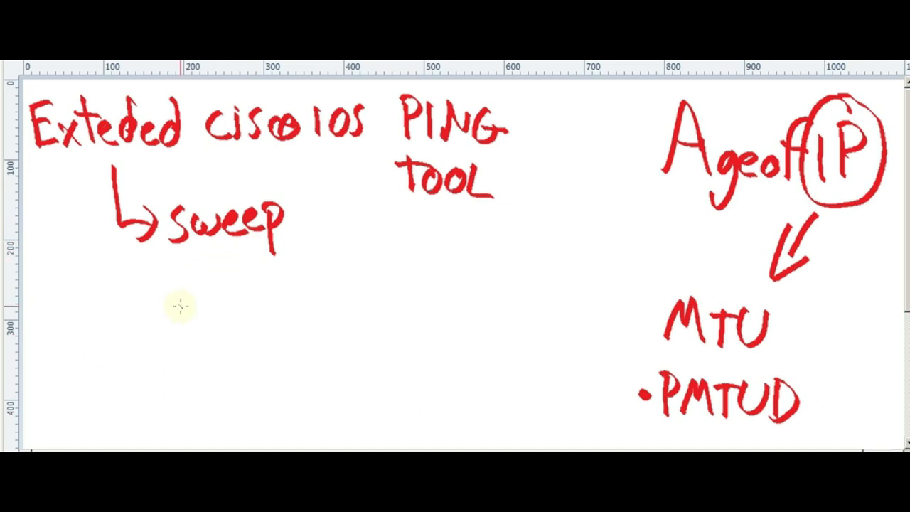
mouse_move(153, 302)
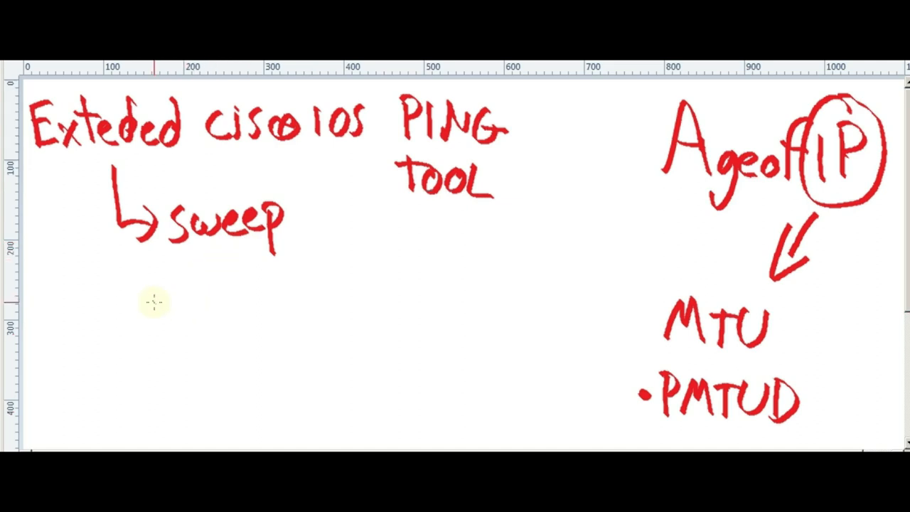
mouse_move(179, 292)
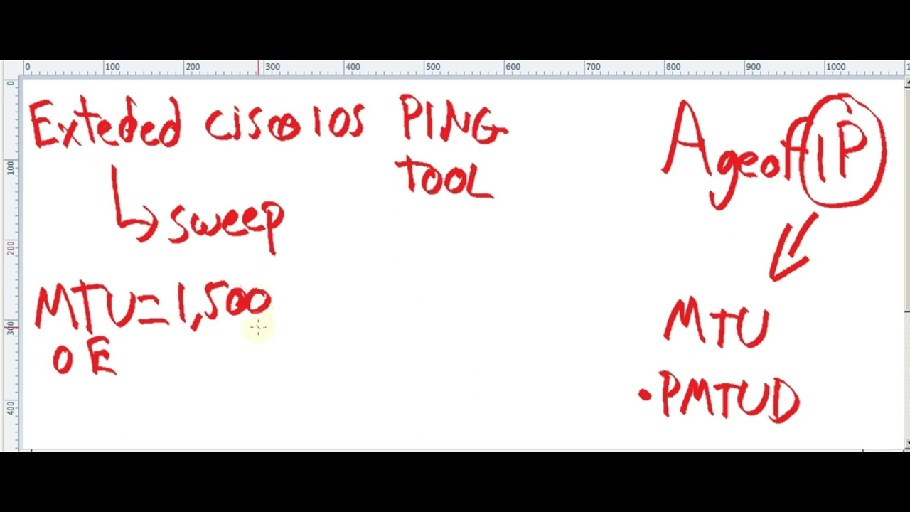
Finish 'Bytes', underline 1,500, and start the GRE tunnel line below 'OE'.
type("Bytes")
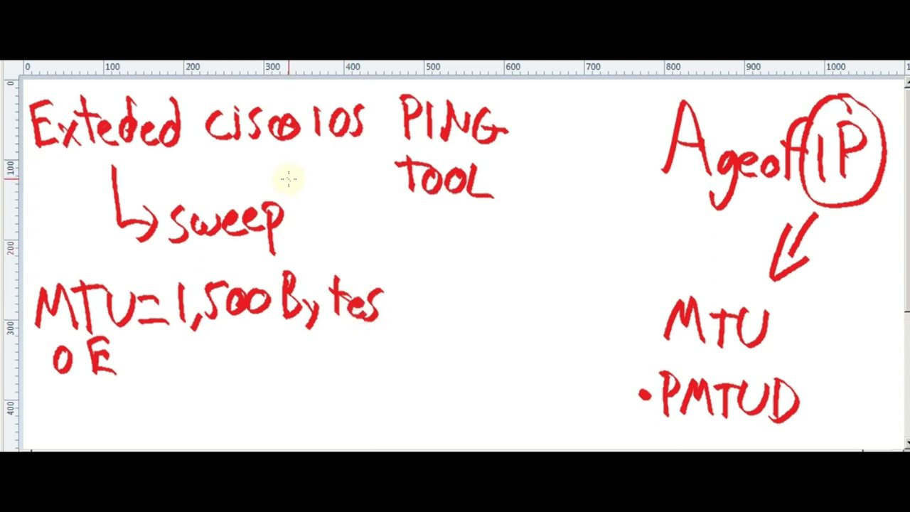
mouse_move(172, 362)
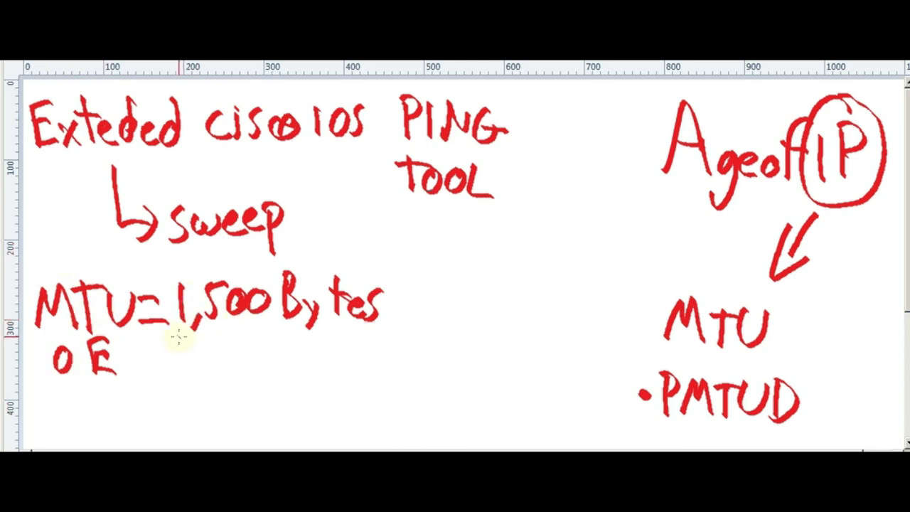
left_click_drag(174, 323, 263, 316)
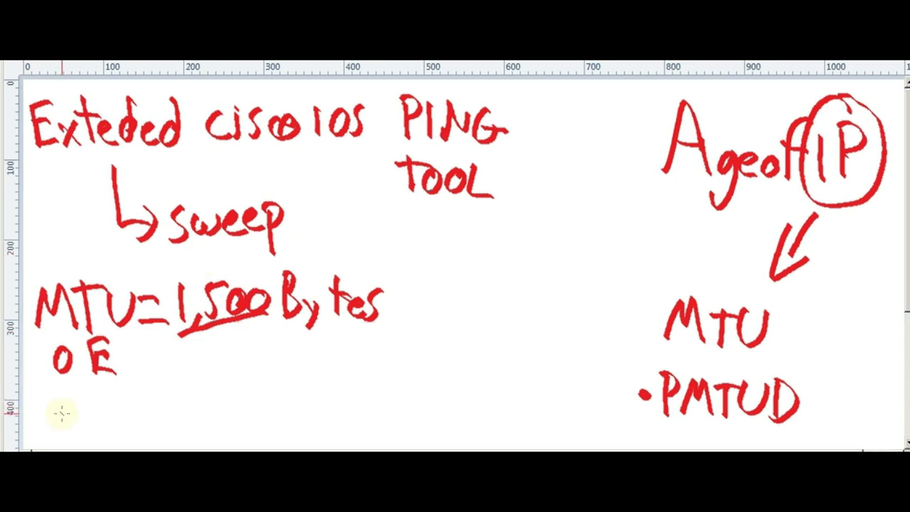
left_click_drag(43, 398, 64, 427)
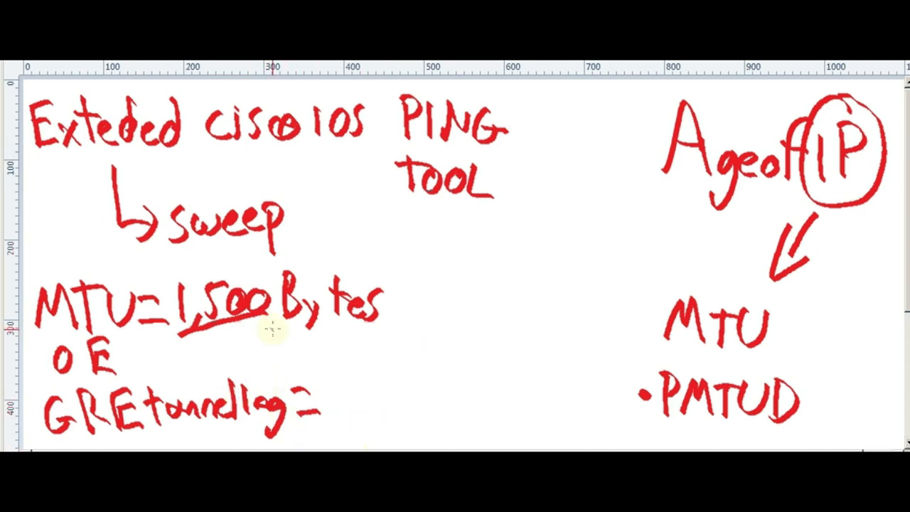
mouse_move(196, 440)
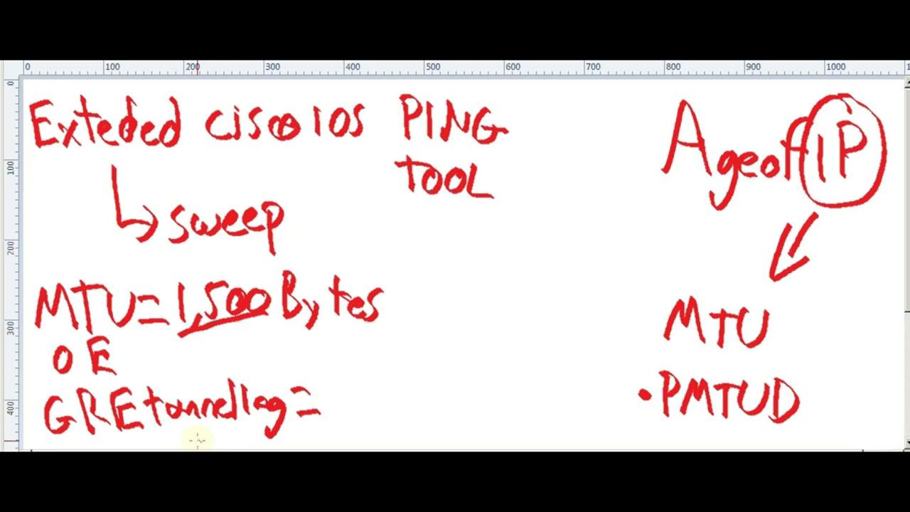
mouse_move(372, 386)
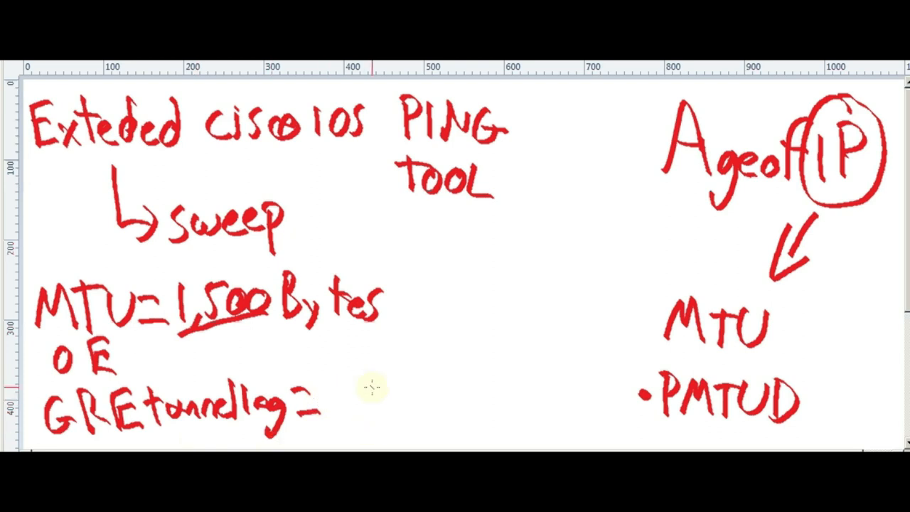
Write '1,476 Bytes' after the GRE '=' and draw a box around 'sweep'.
type("14")
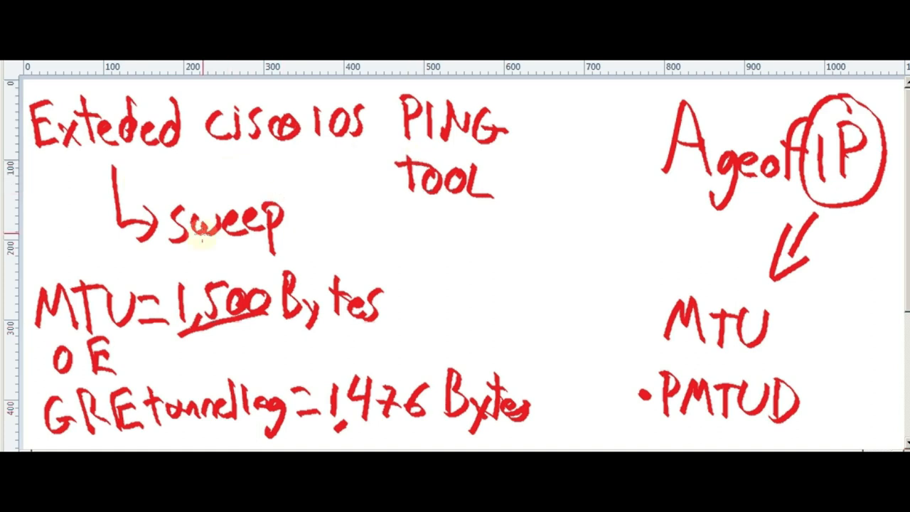
left_click_drag(156, 185, 306, 267)
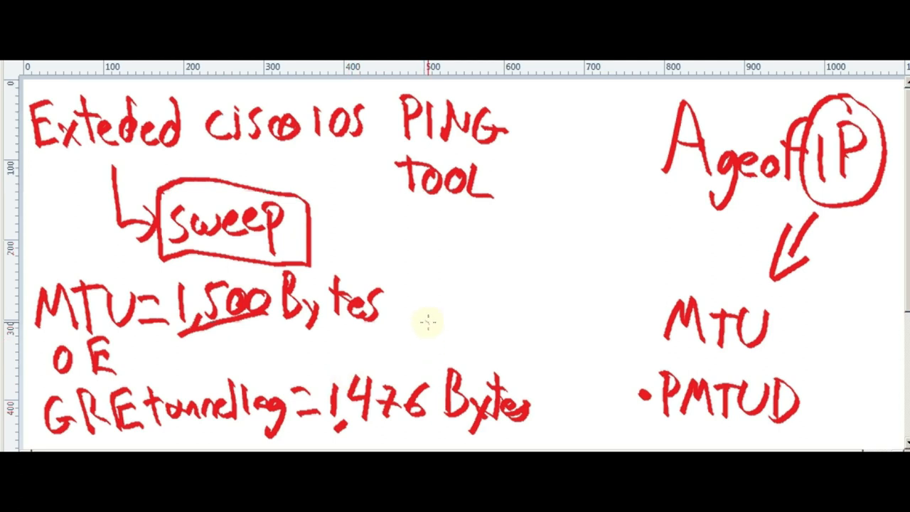
left_click_drag(420, 305, 405, 370)
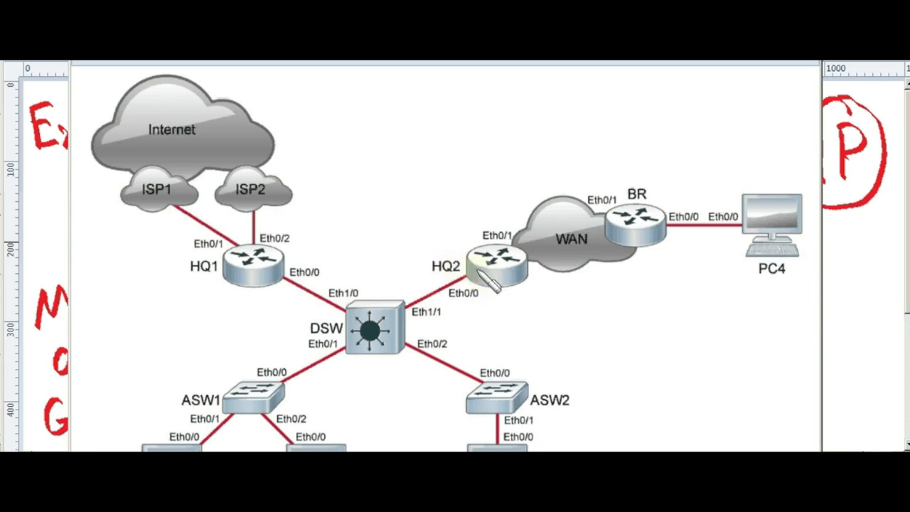
mouse_move(334, 277)
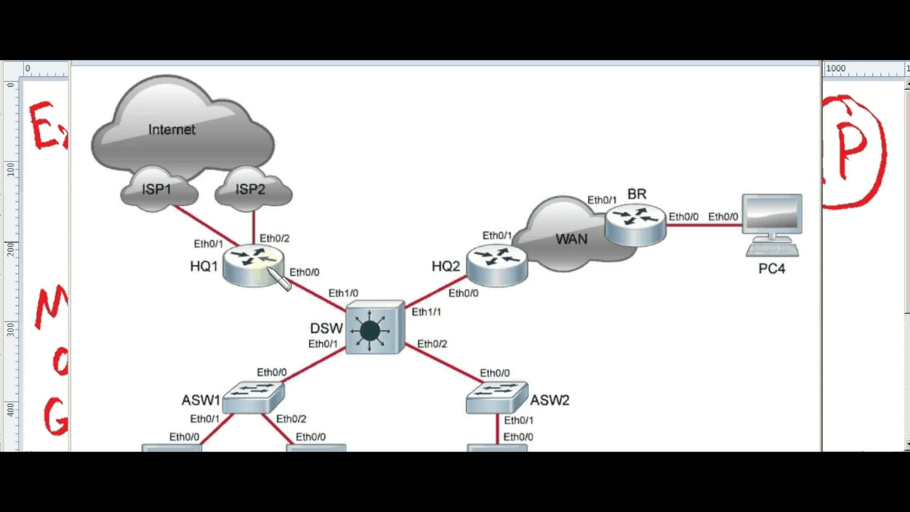
mouse_move(401, 288)
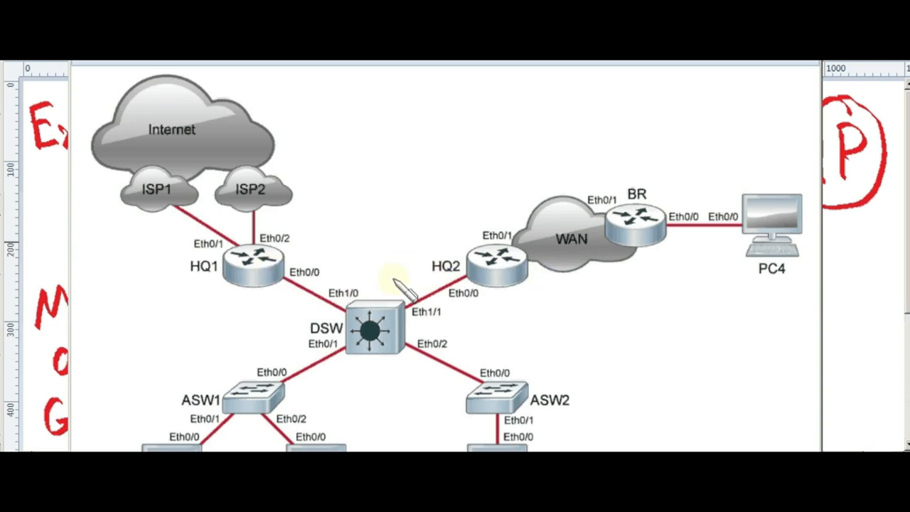
mouse_move(405, 306)
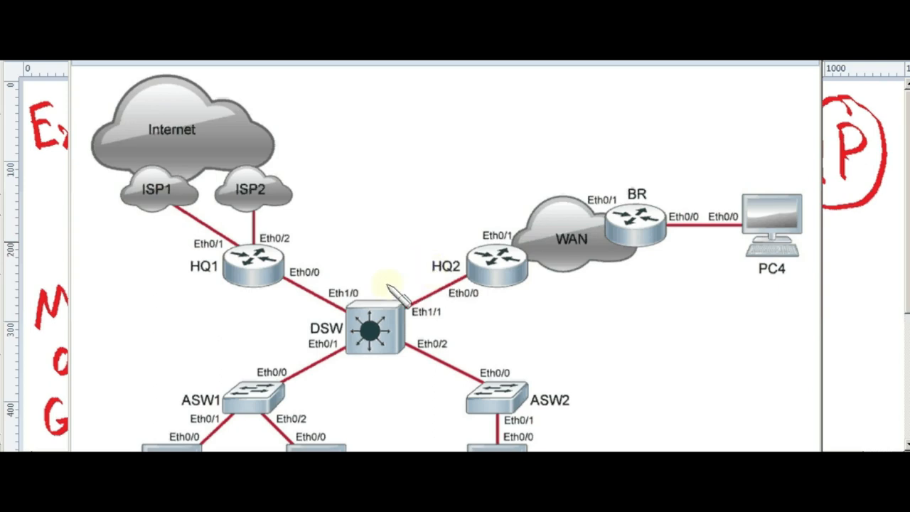
mouse_move(368, 139)
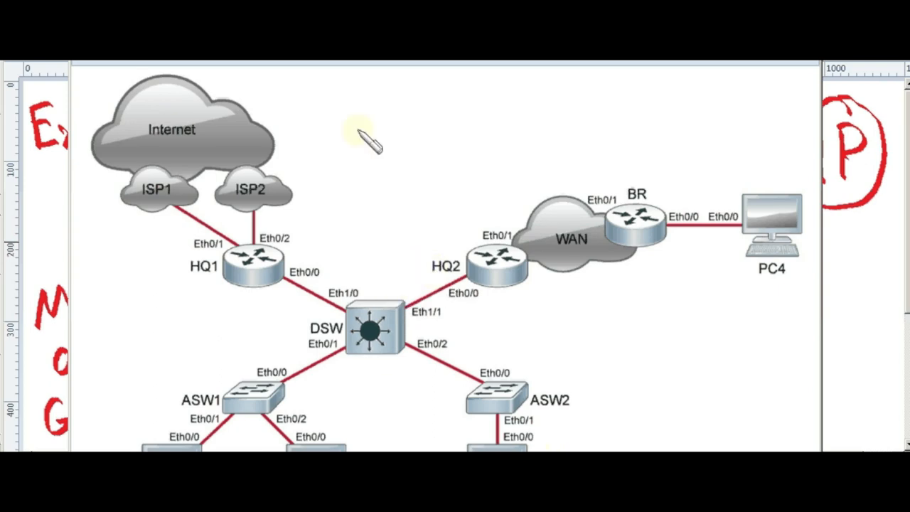
mouse_move(387, 373)
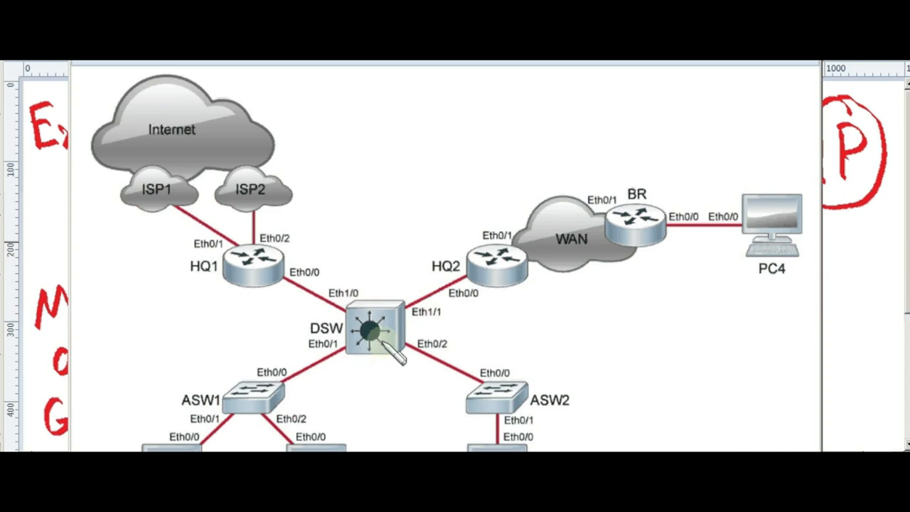
mouse_move(306, 298)
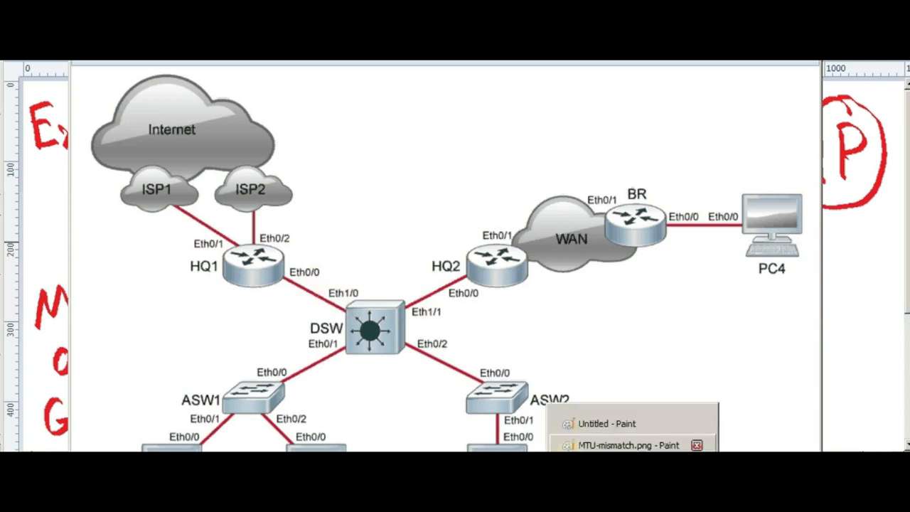
mouse_move(597, 441)
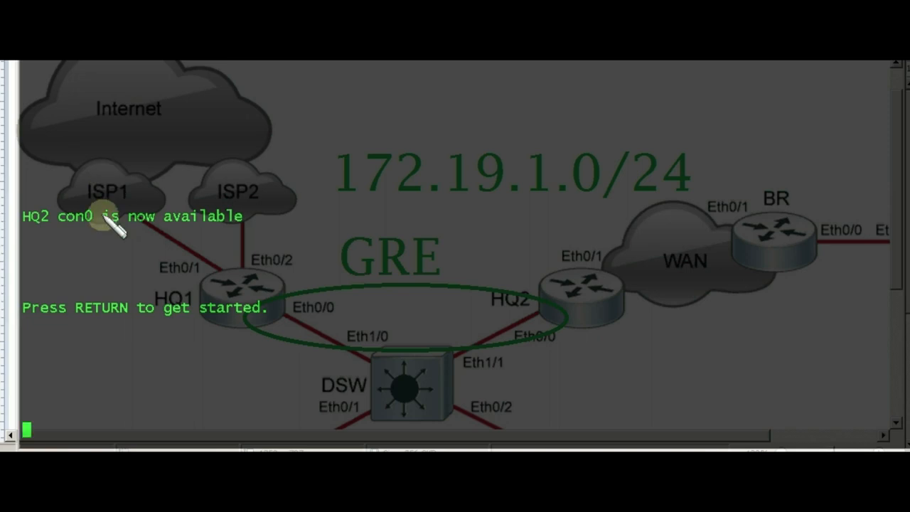
Press Return to wake the HQ2 console to the HQ2> prompt.
key("Return")
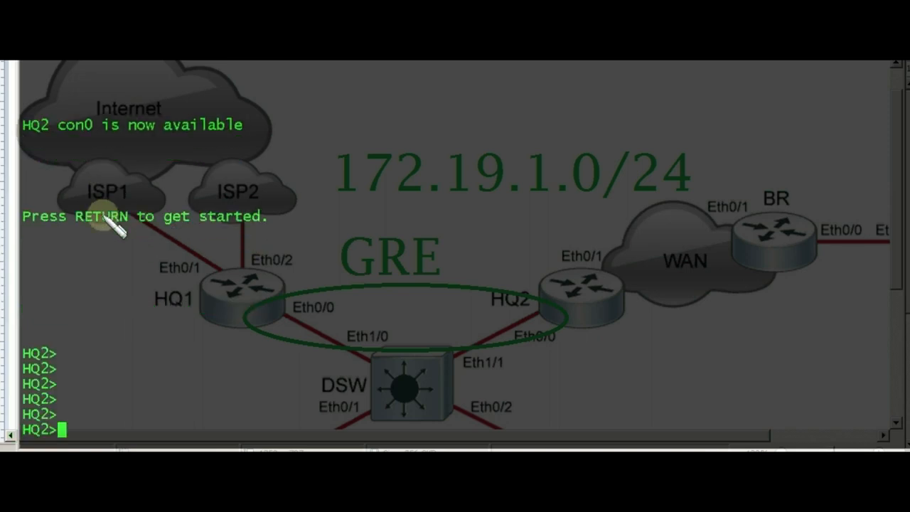
mouse_move(242, 291)
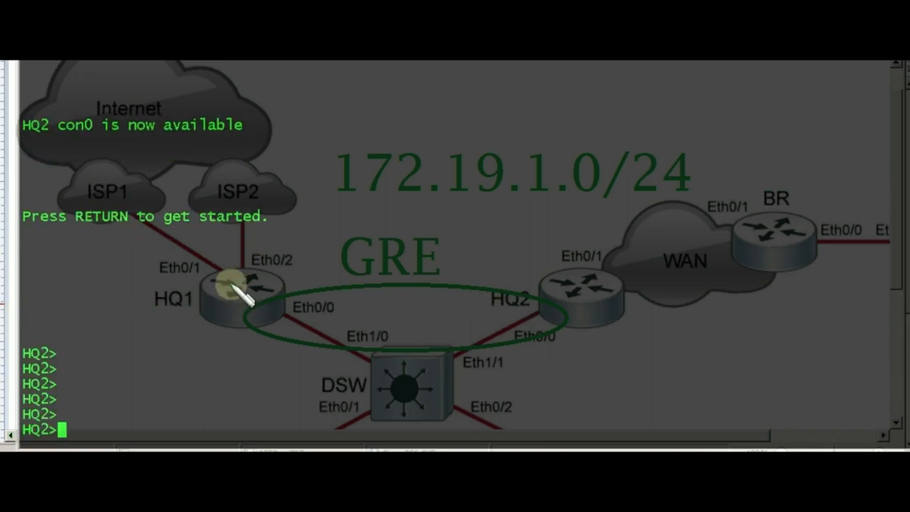
Enter privileged mode and run 'show ip interface brief | exclude unassigned'.
type("ena")
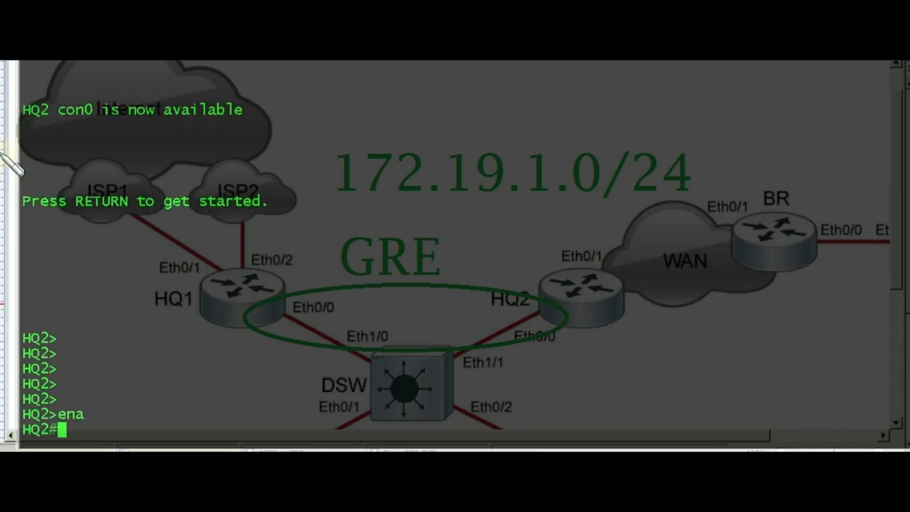
type("sh p")
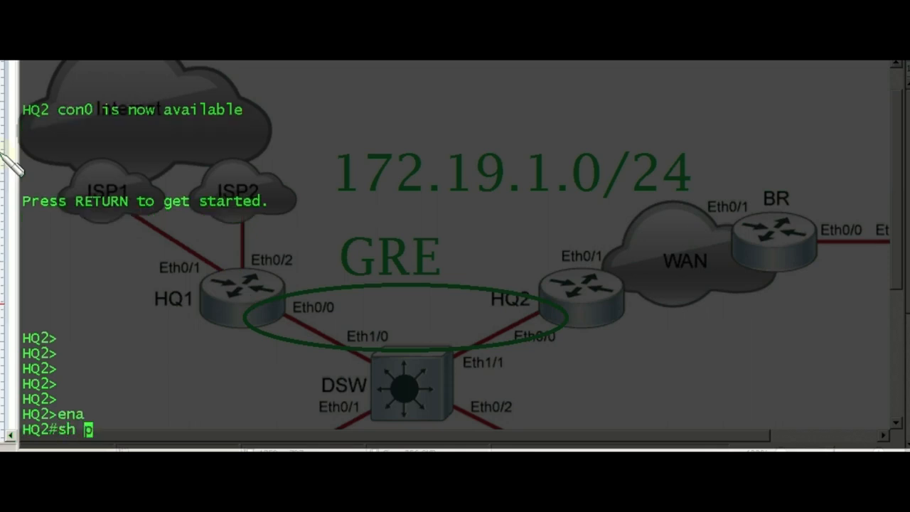
type("in")
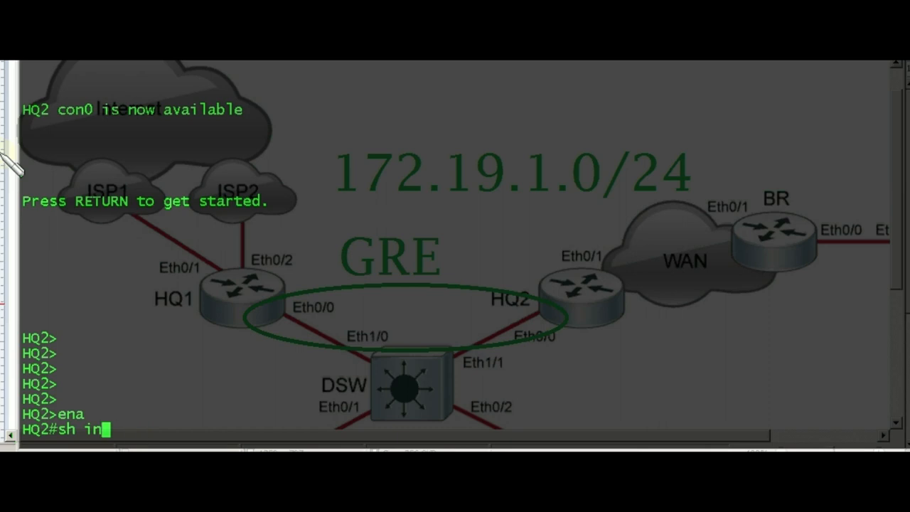
type("[p int b")
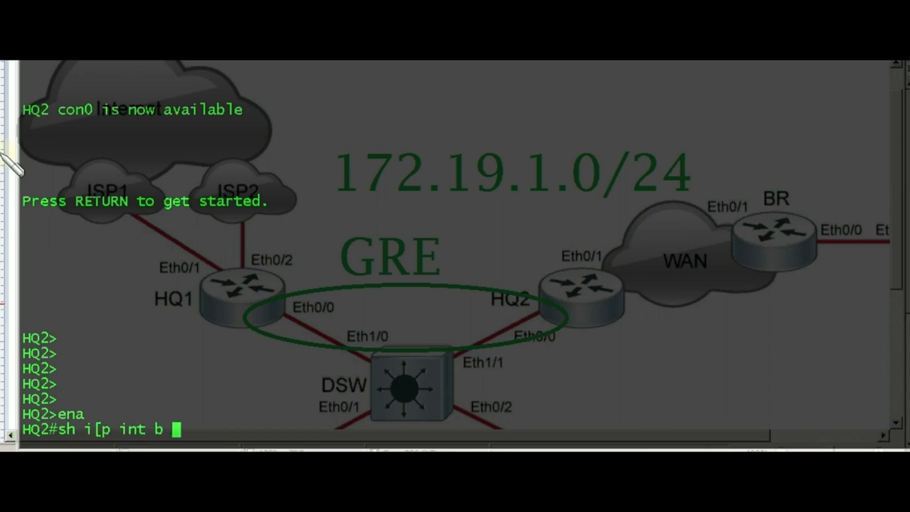
type("| ex ass")
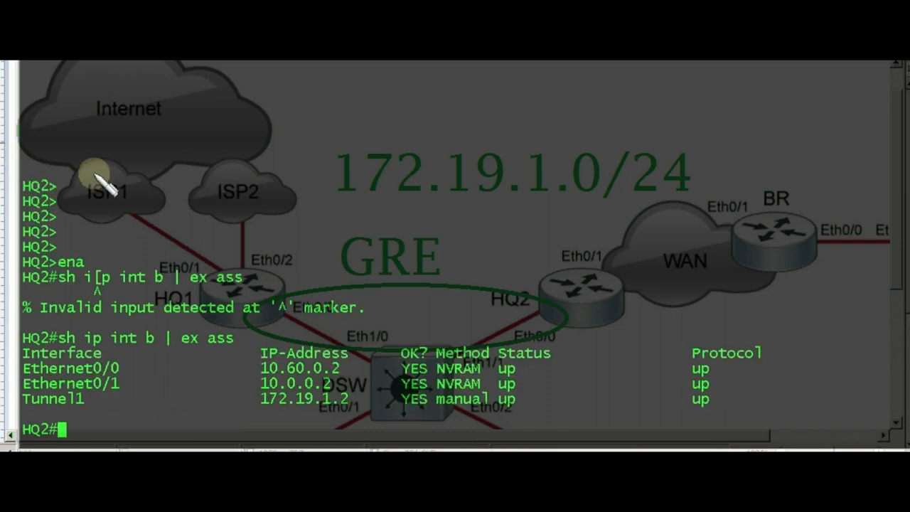
mouse_move(597, 278)
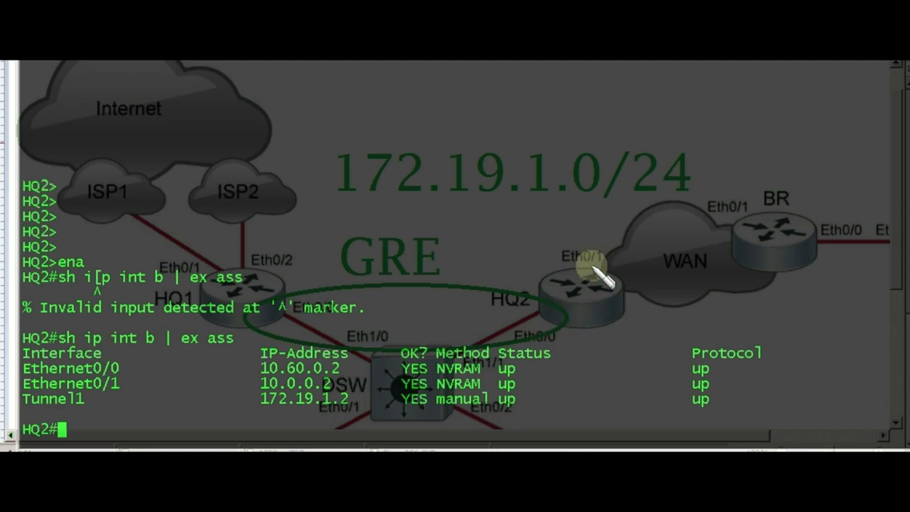
mouse_move(174, 373)
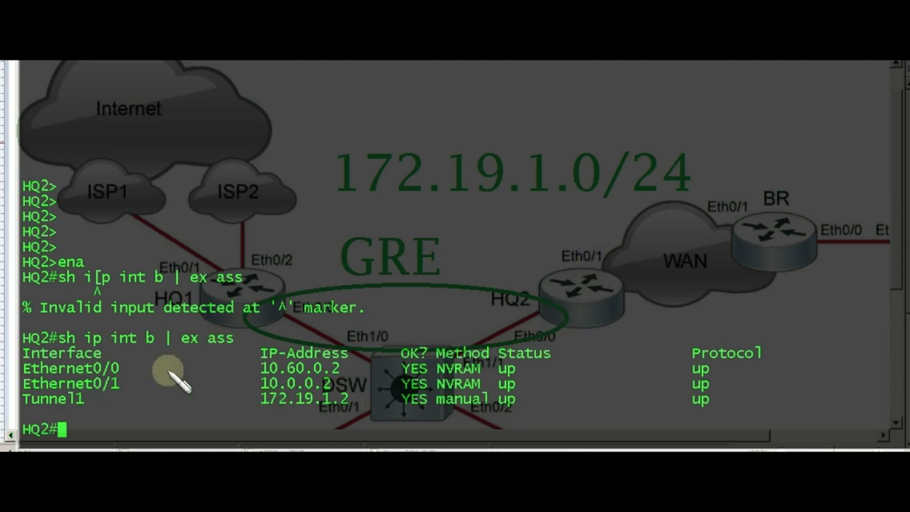
mouse_move(498, 349)
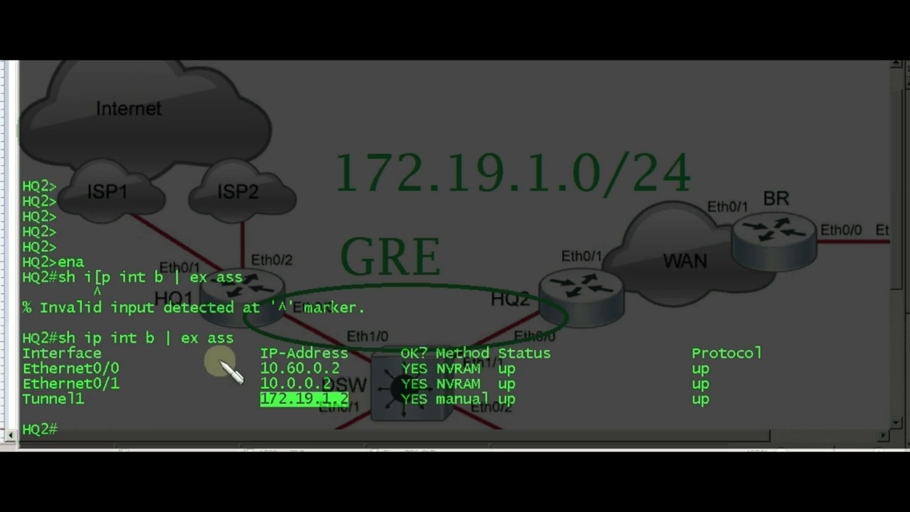
Ping 255.255.255.255 repeat 1 and highlight the 172.19.1.1 reply.
type("p255.255.255.255")
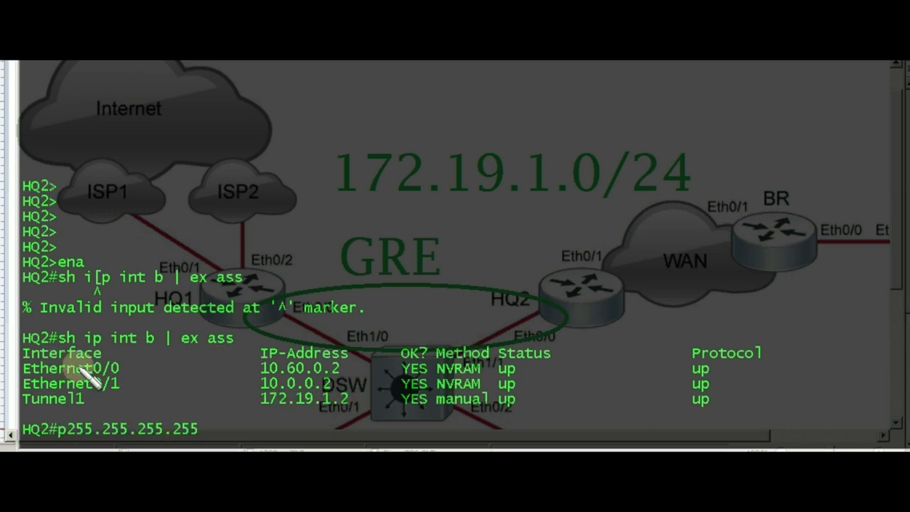
type("r 1")
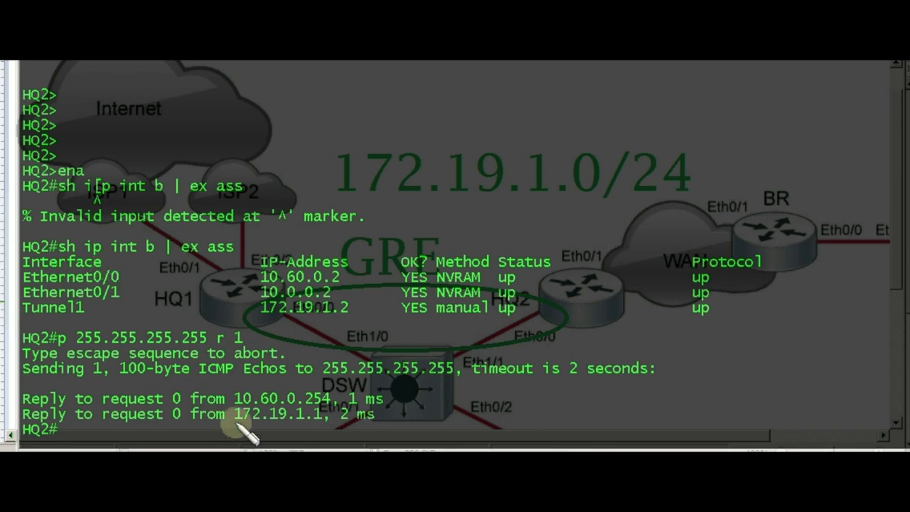
double_click(277, 413)
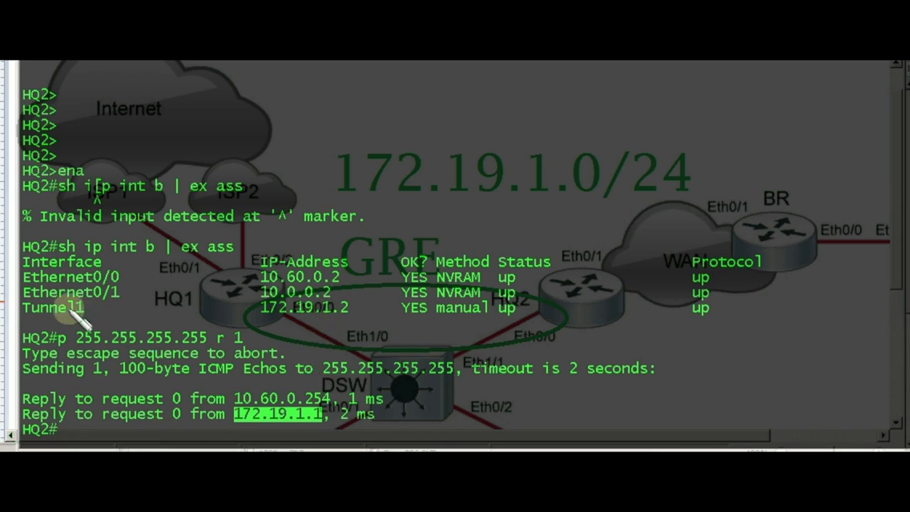
mouse_move(249, 423)
type("p 1")
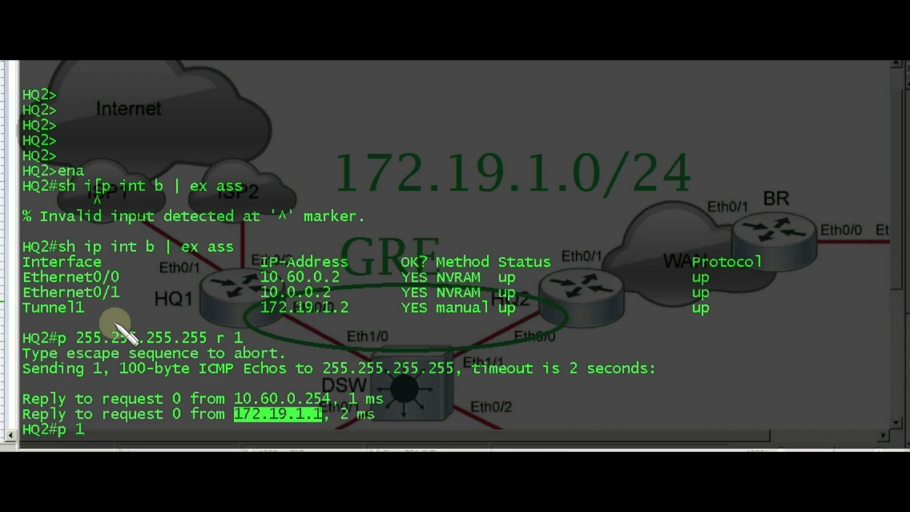
Ping tunnel address 172.19.1.2 and highlight the Tunnel1 interface name.
type("72.1")
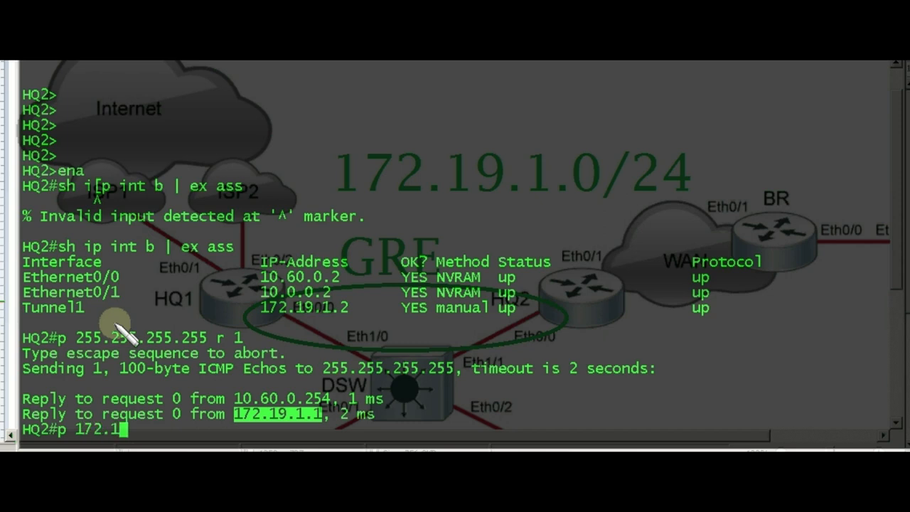
type("9.1.2")
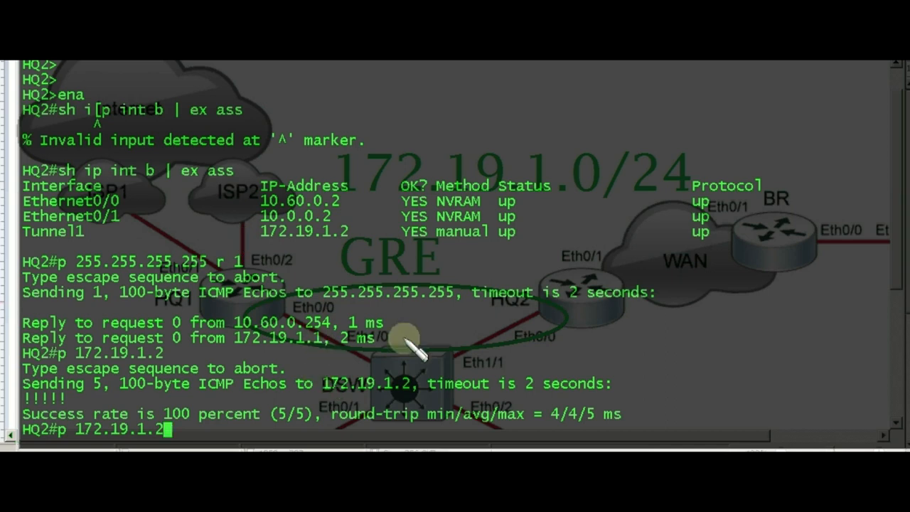
double_click(274, 337)
type("1")
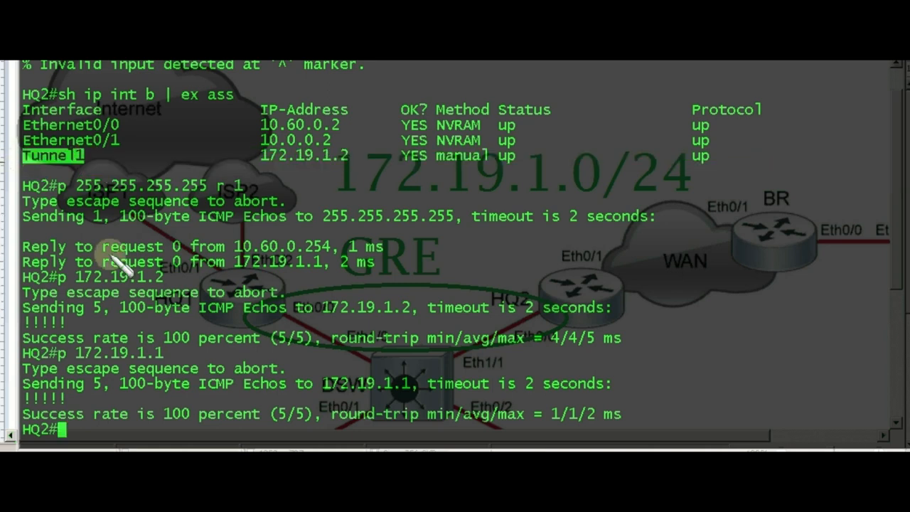
mouse_move(92, 245)
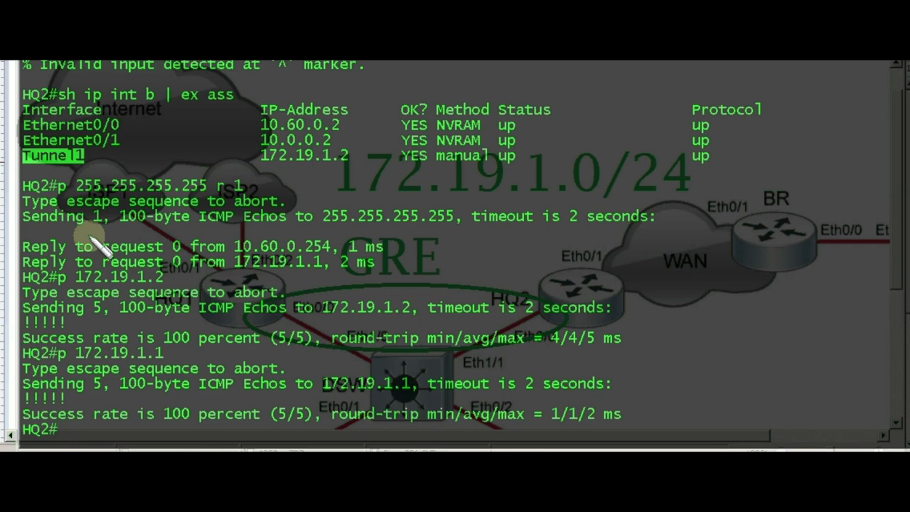
Run 'show interface ethernet 0/0 | include MTU', showing MTU 1500 bytes.
type("sh int eth")
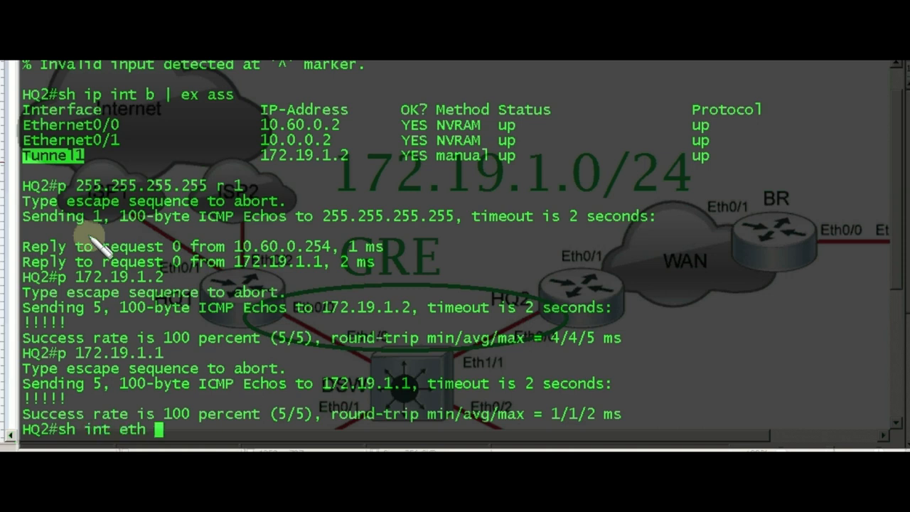
type("0/0")
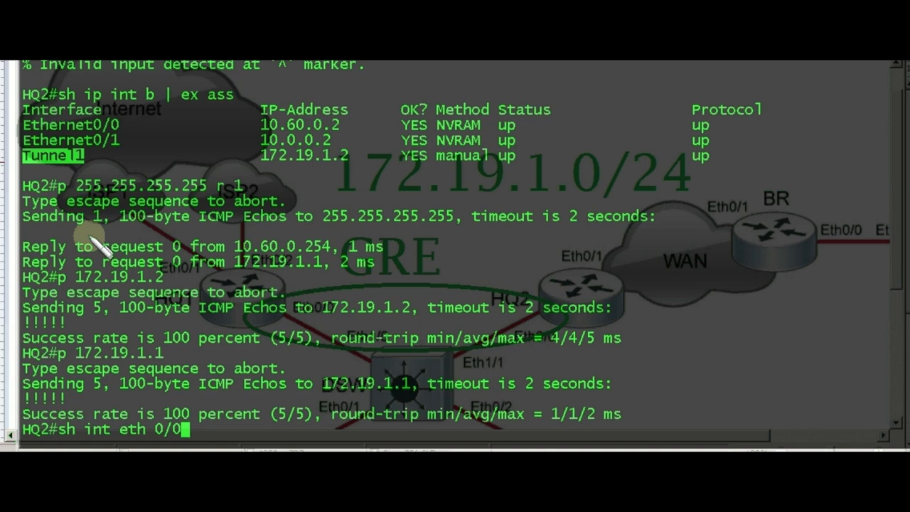
type("| i MTU")
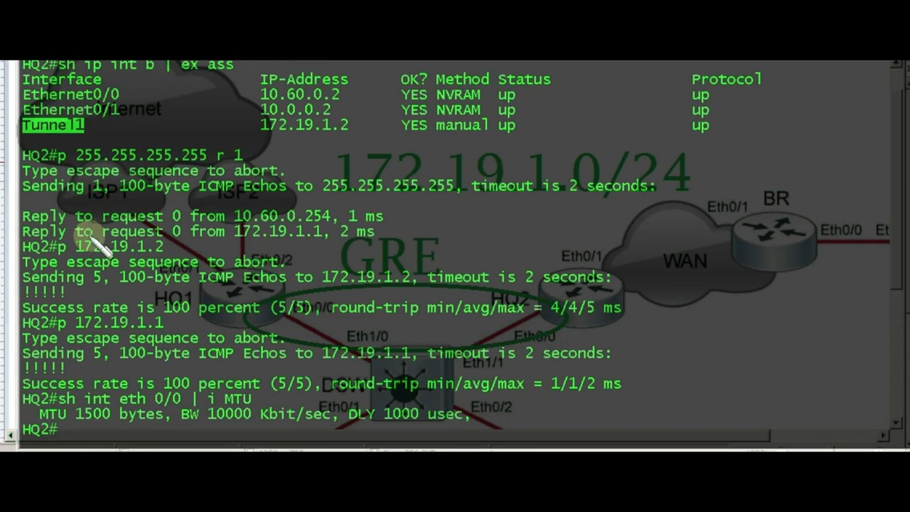
mouse_move(153, 434)
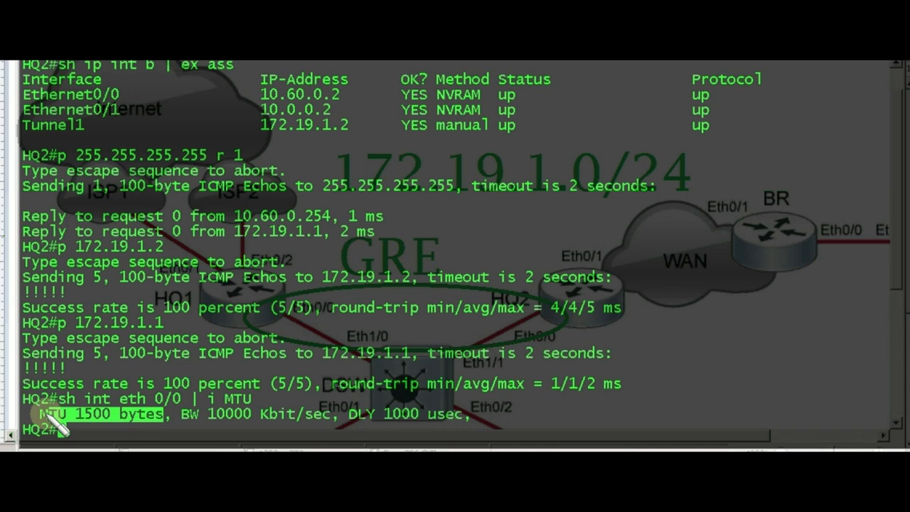
mouse_move(99, 370)
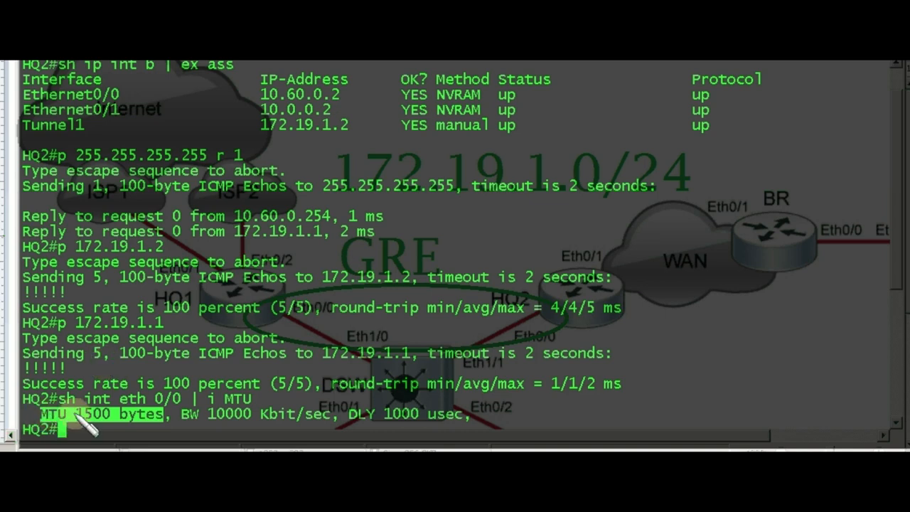
double_click(92, 414)
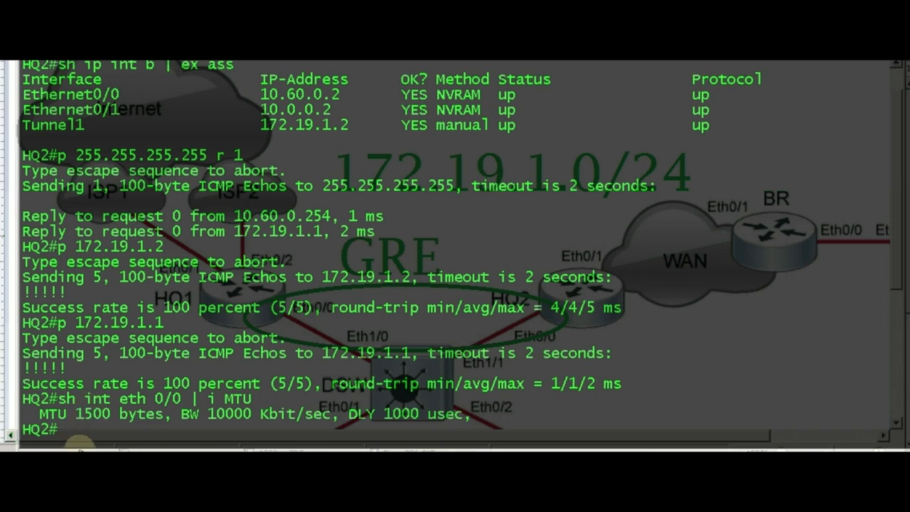
Run 'show interface tunnel 1 | include MTU', showing transport MTU 1476 bytes.
type("sh int eth 0/0 | i MTU")
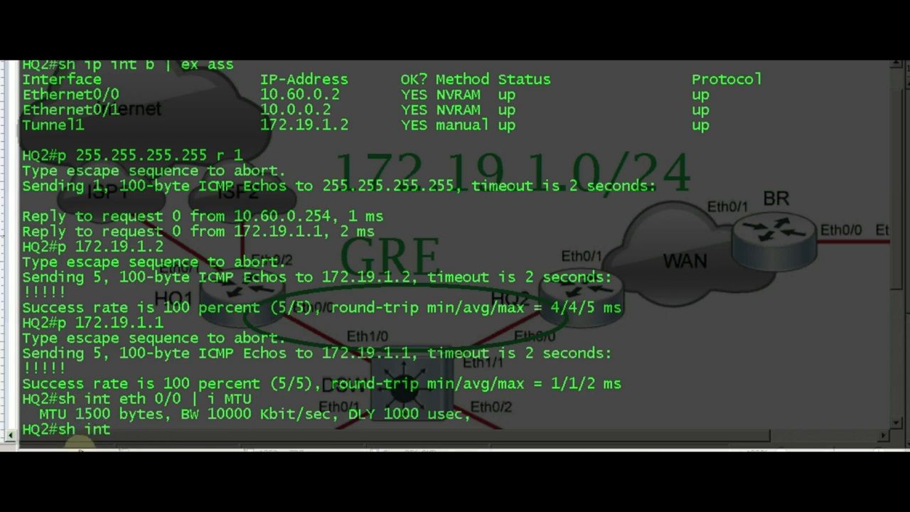
type("tunnel 1 | i")
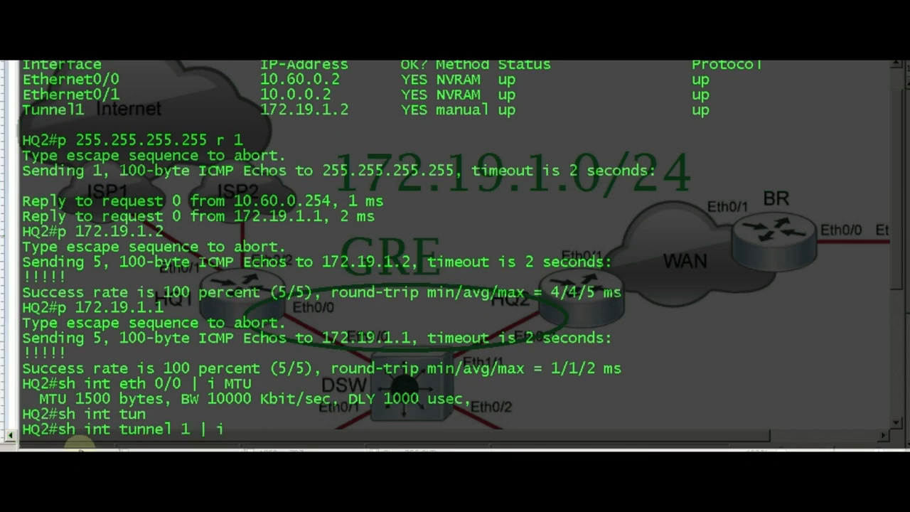
type("MTU")
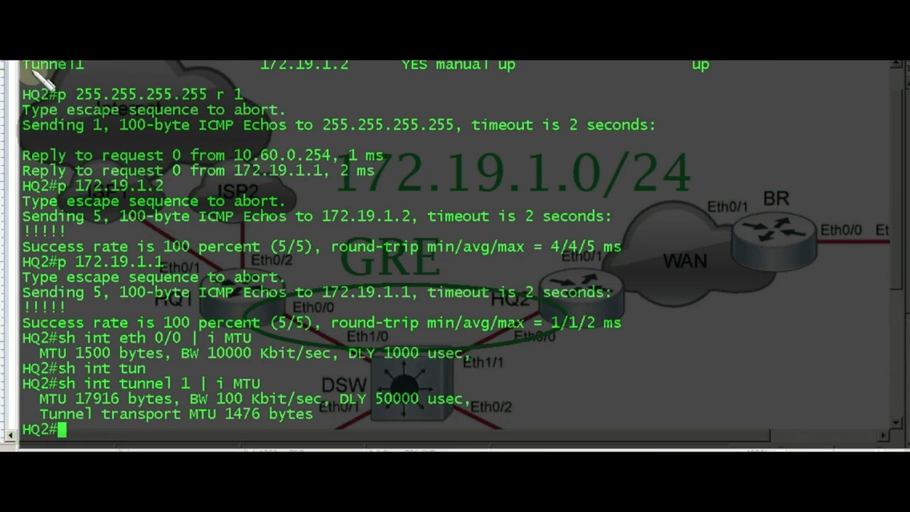
mouse_move(57, 409)
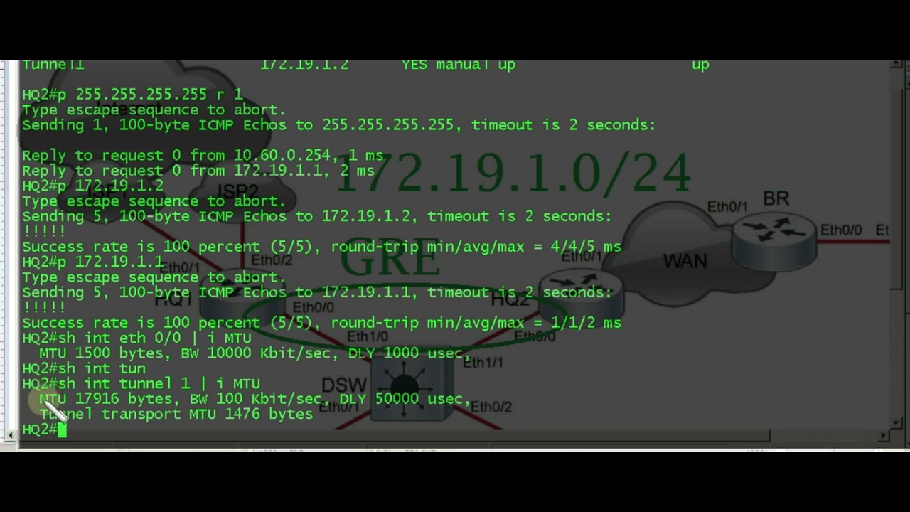
left_click_drag(43, 398, 177, 399)
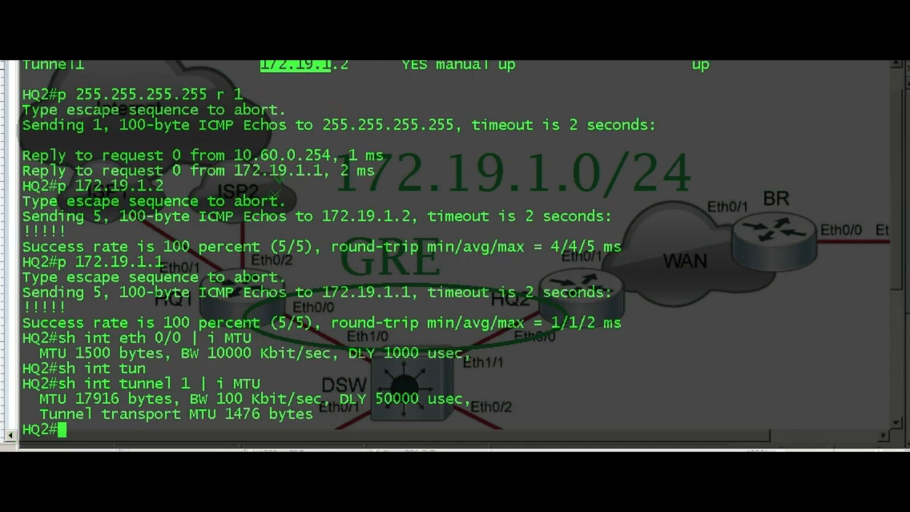
mouse_move(224, 427)
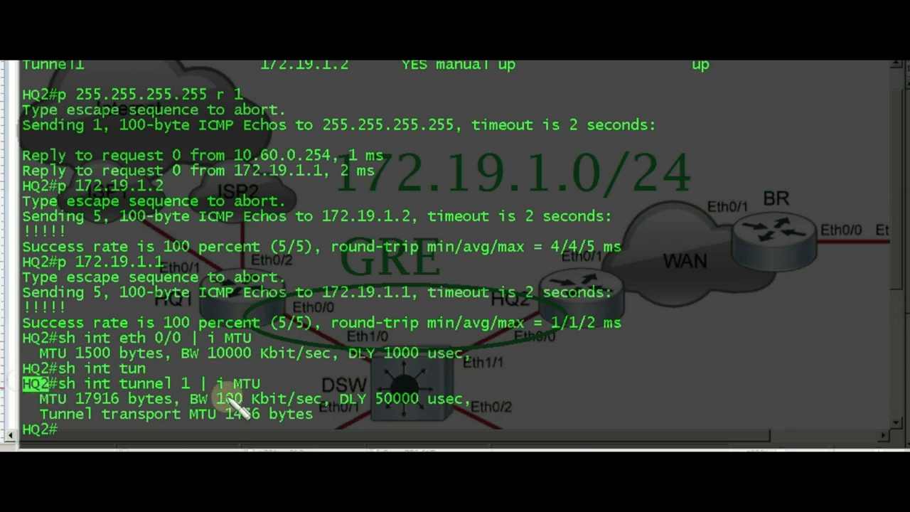
mouse_move(487, 96)
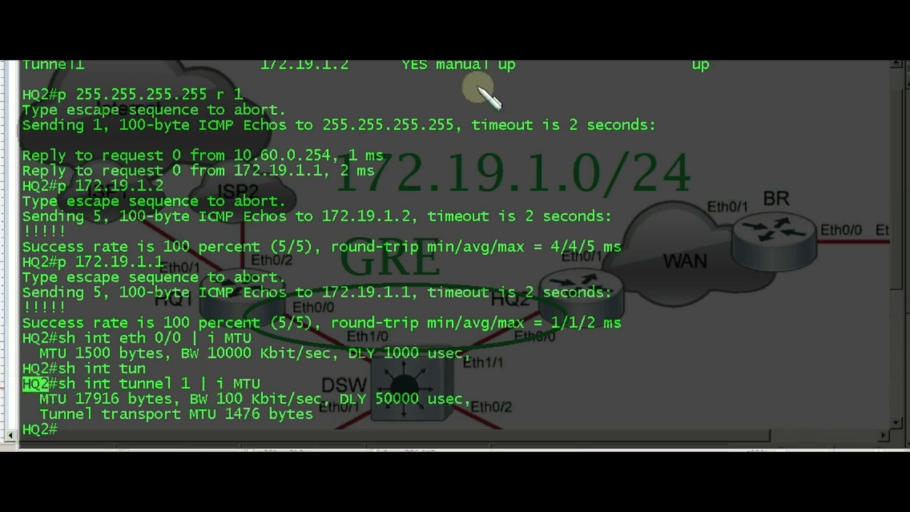
double_click(299, 64)
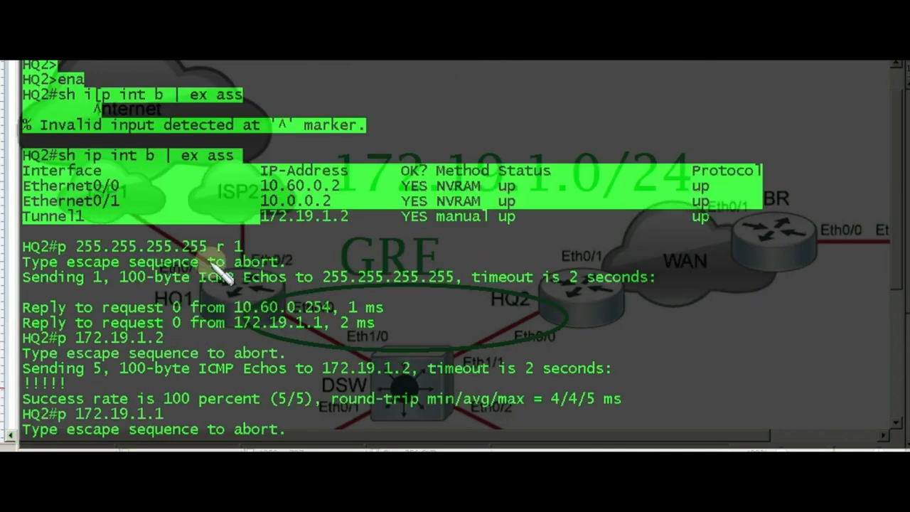
scroll("down", 3)
type("sh int tunnel 1 | i MTU")
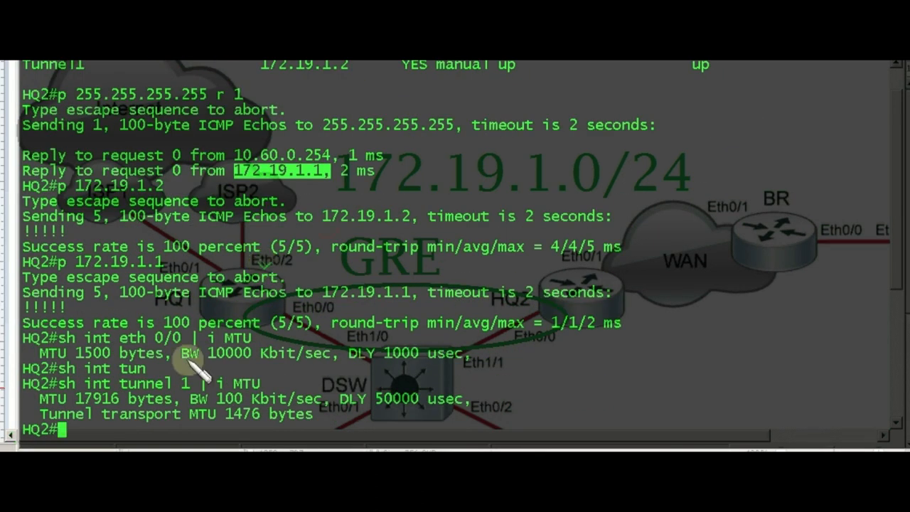
mouse_move(242, 423)
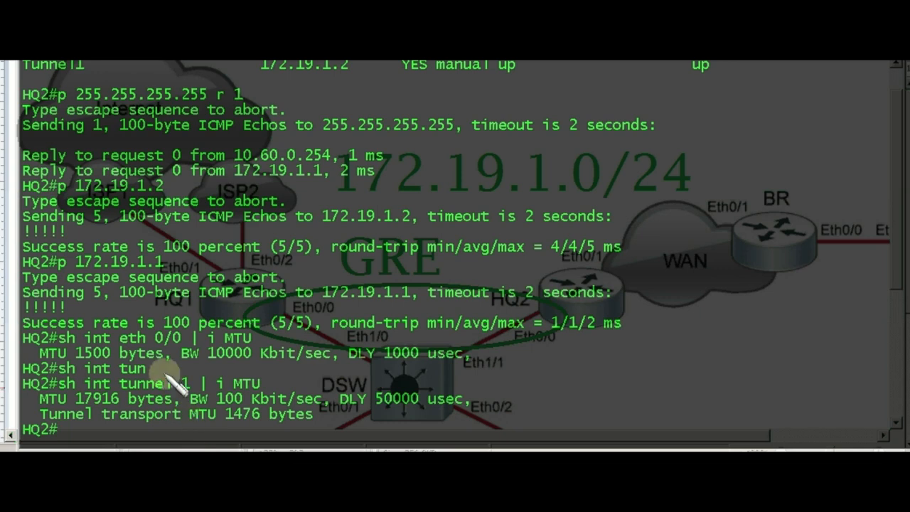
mouse_move(167, 369)
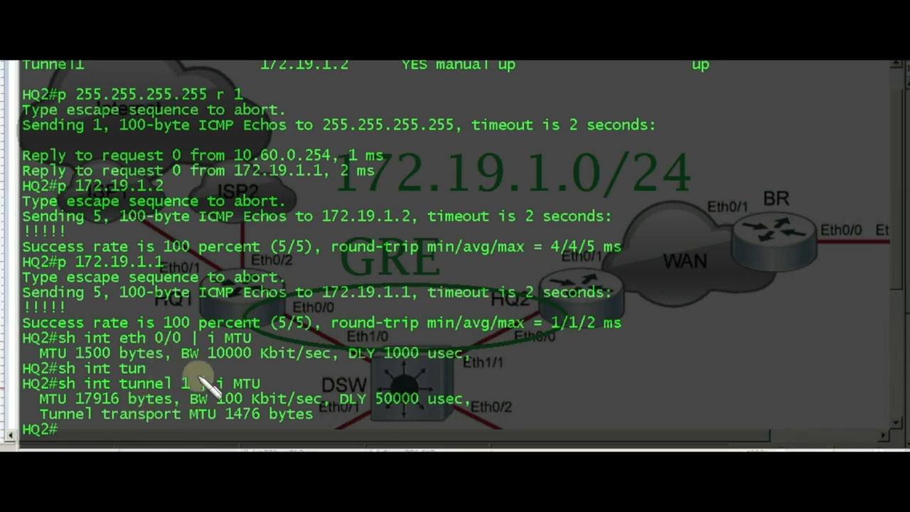
Attempt 'telnet 172.19.1.1' from HQ2, which closes with 'Password required, but none set'.
type("tel")
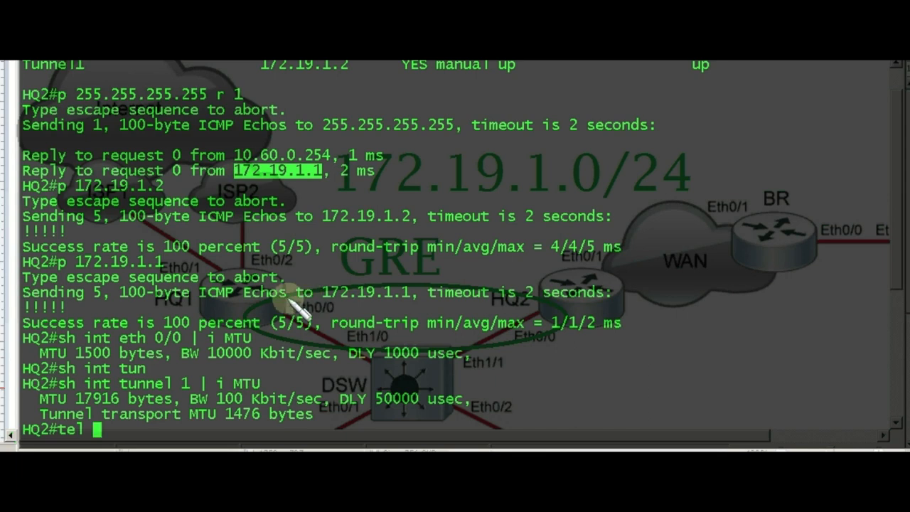
type("172.19.1.1")
type("pi")
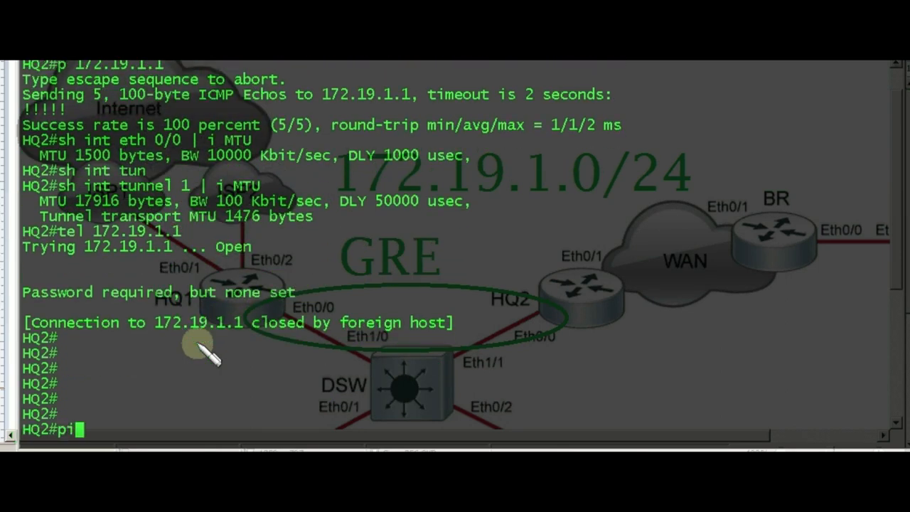
Start an extended ping with protocol ip, target 172.19.1.1 and repeat count 1.
type("ng")
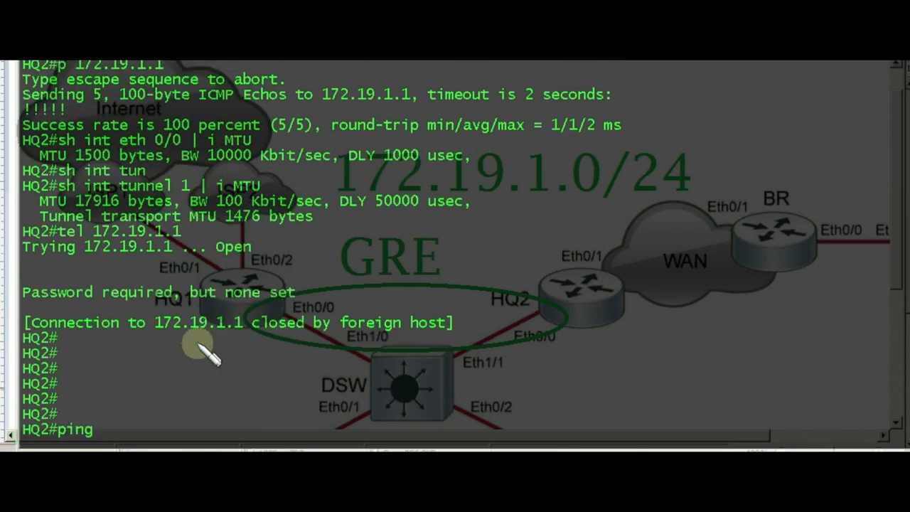
key("enter")
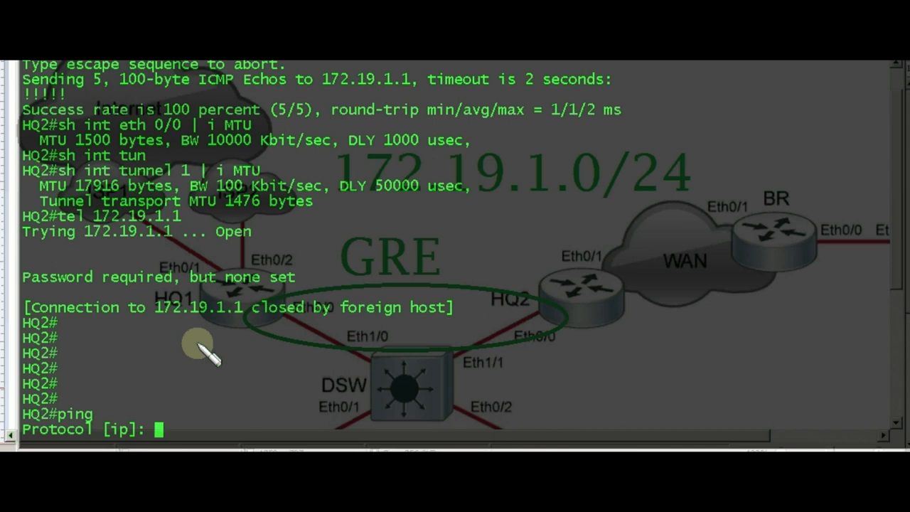
mouse_move(64, 433)
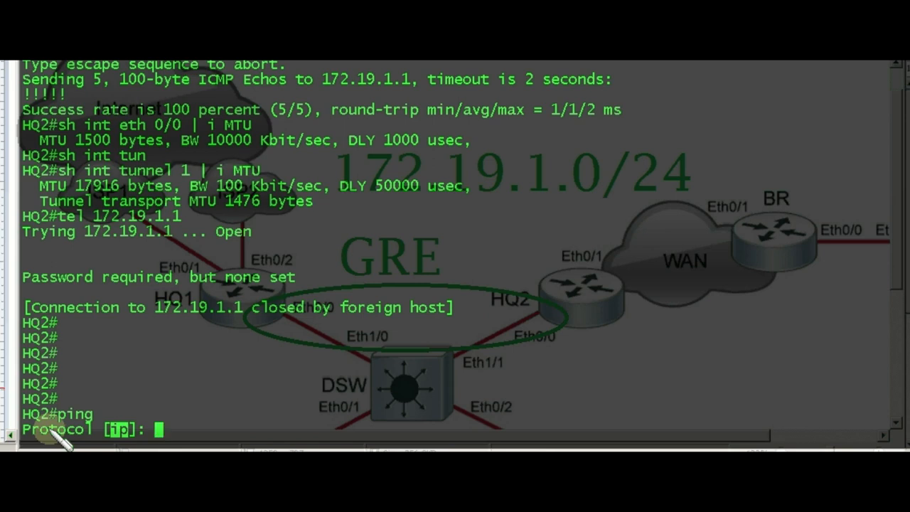
mouse_move(128, 434)
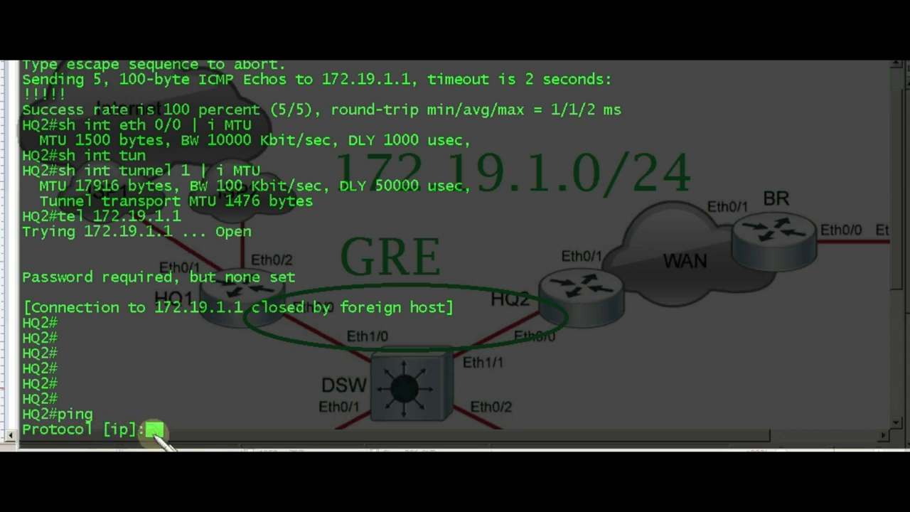
key("enter")
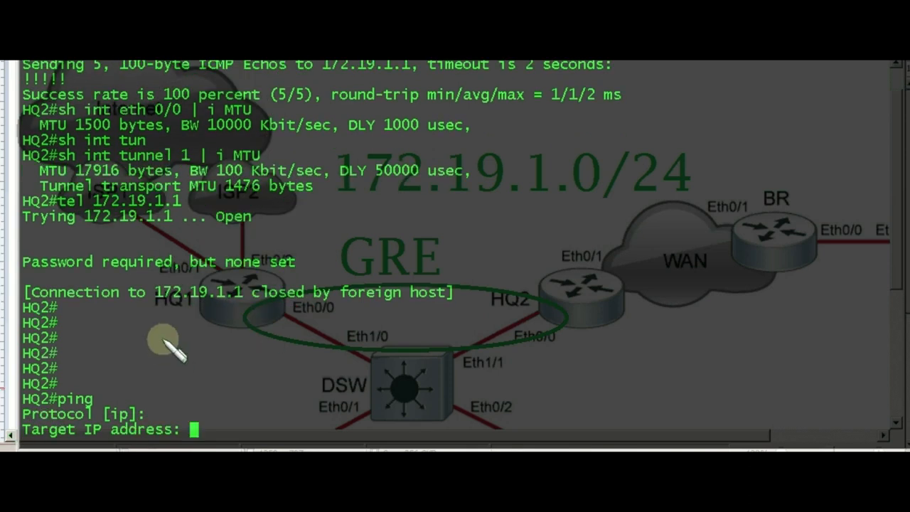
type("17")
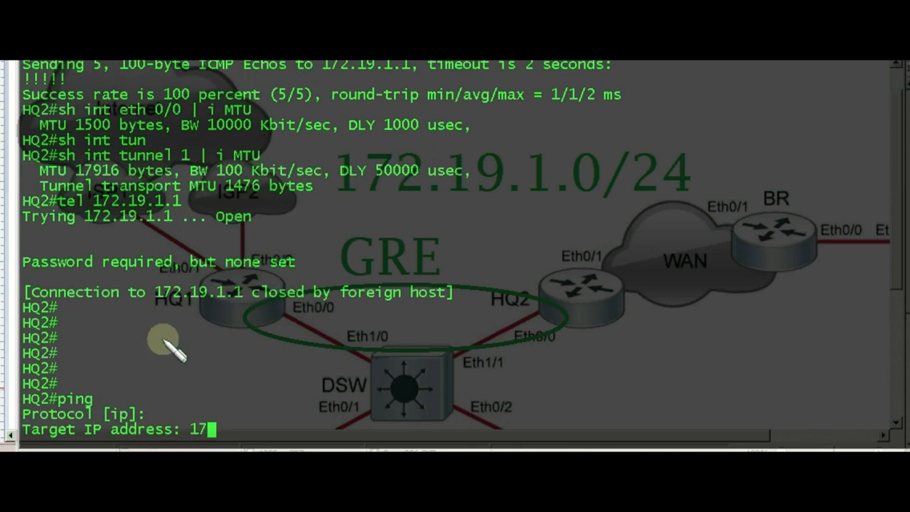
type("2.19.1.")
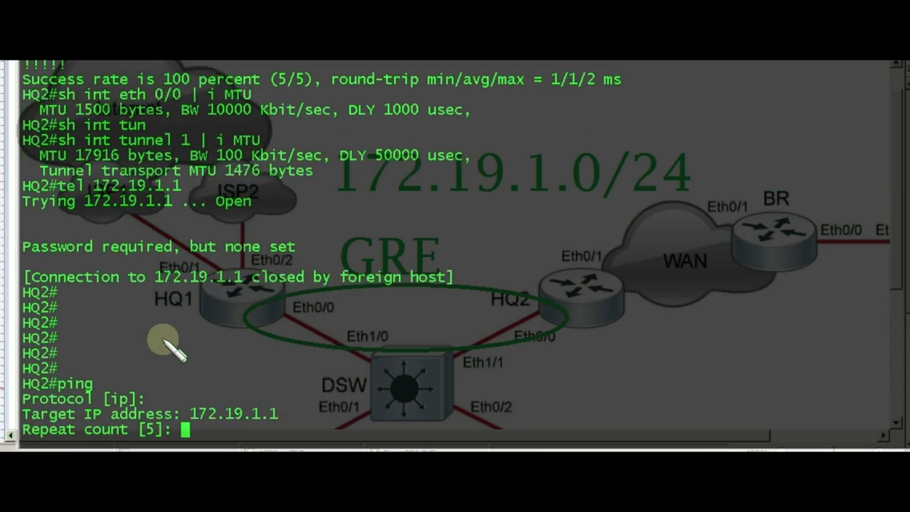
type("1")
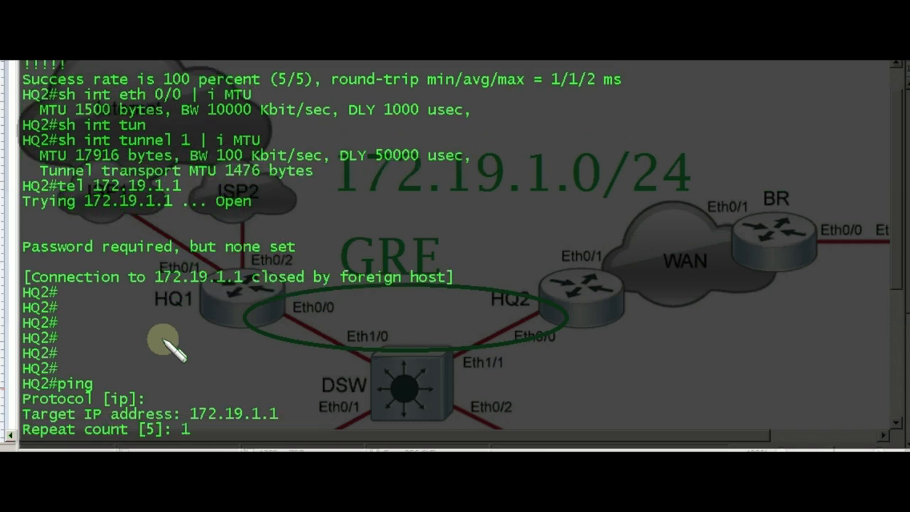
key("Return")
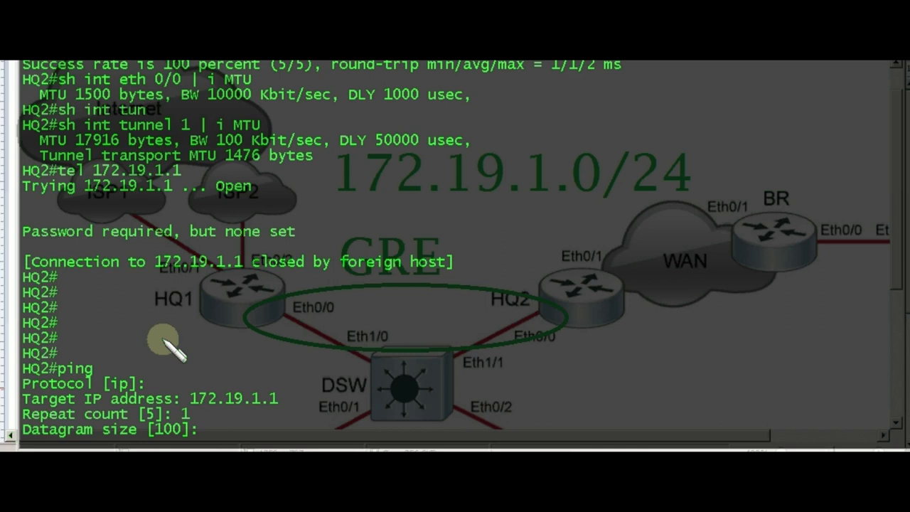
mouse_move(117, 426)
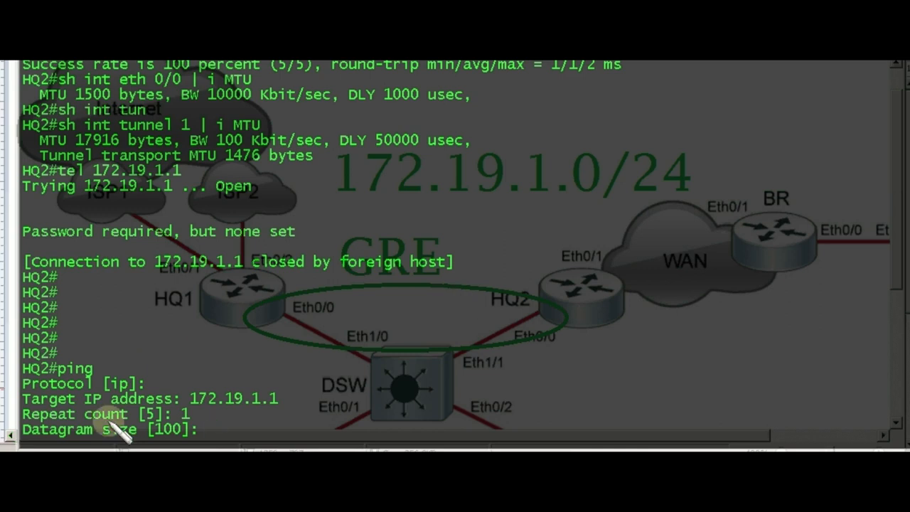
mouse_move(206, 430)
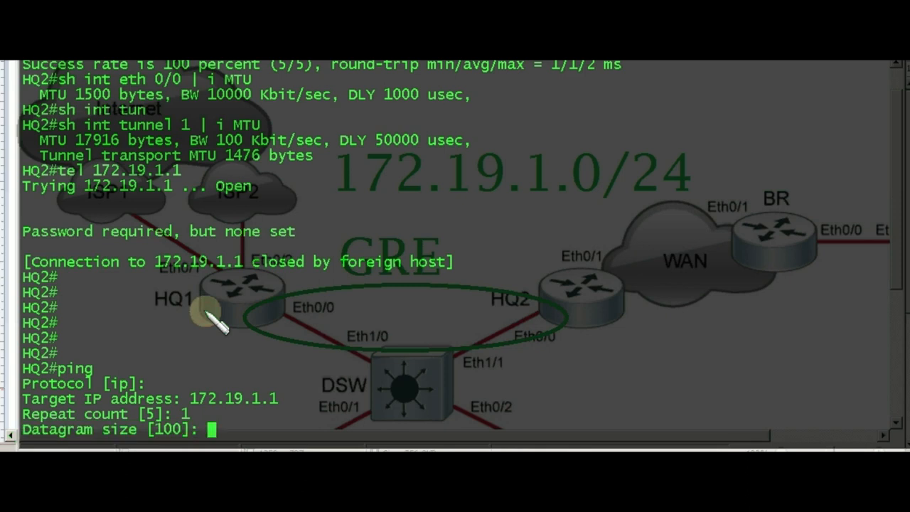
Keep 100-byte size and 2-second timeout, enable extended commands, default source and ToS.
key("enter")
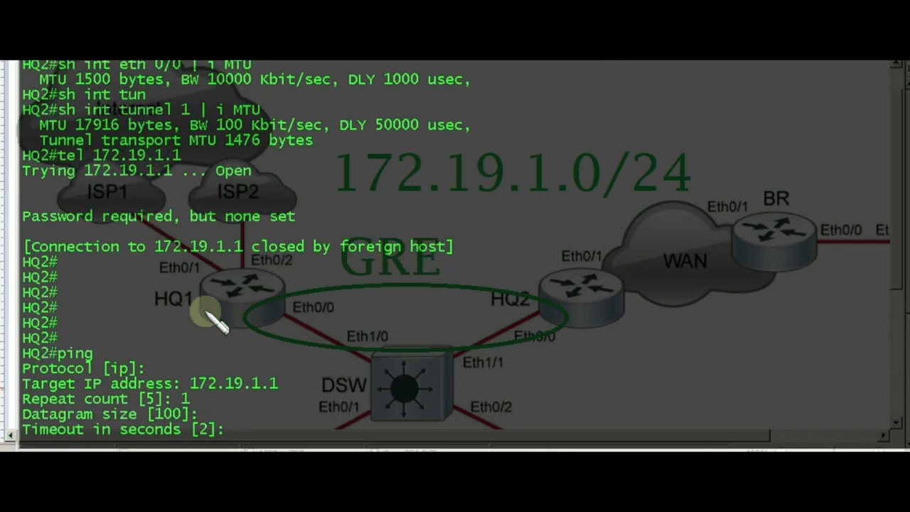
key("enter")
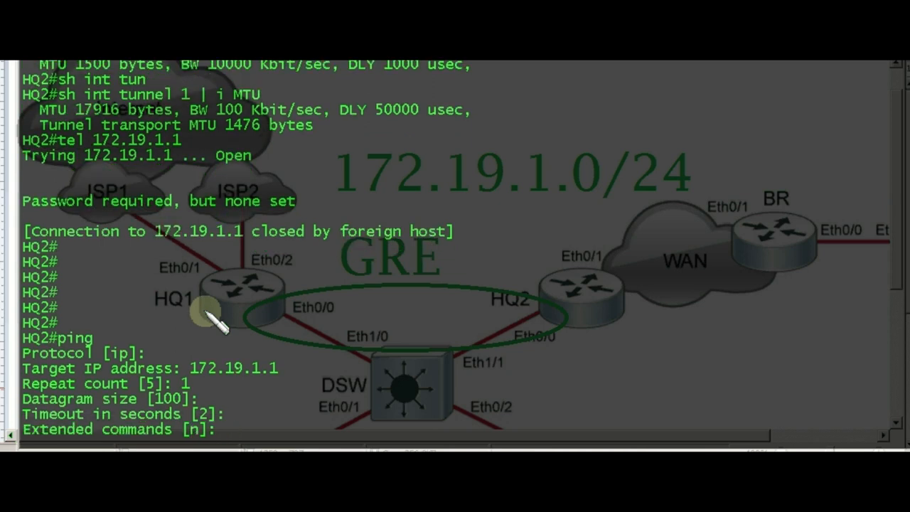
type("y")
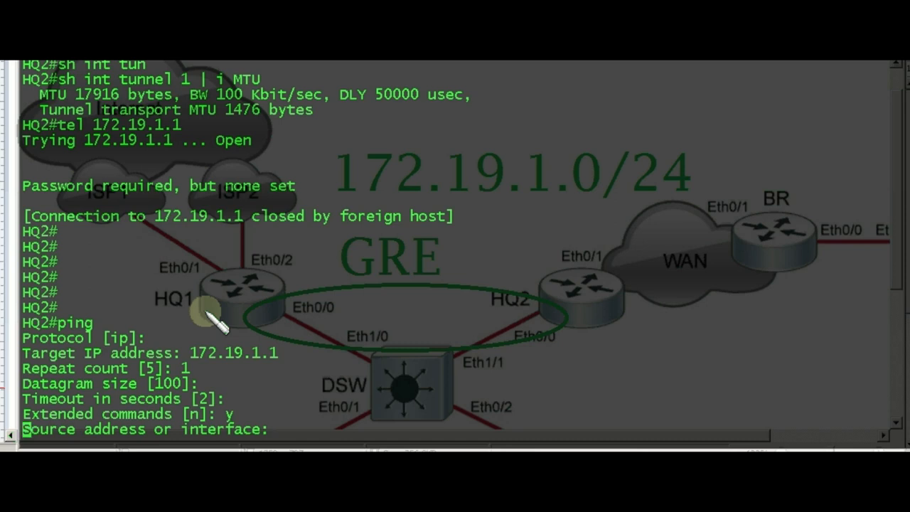
key("enter")
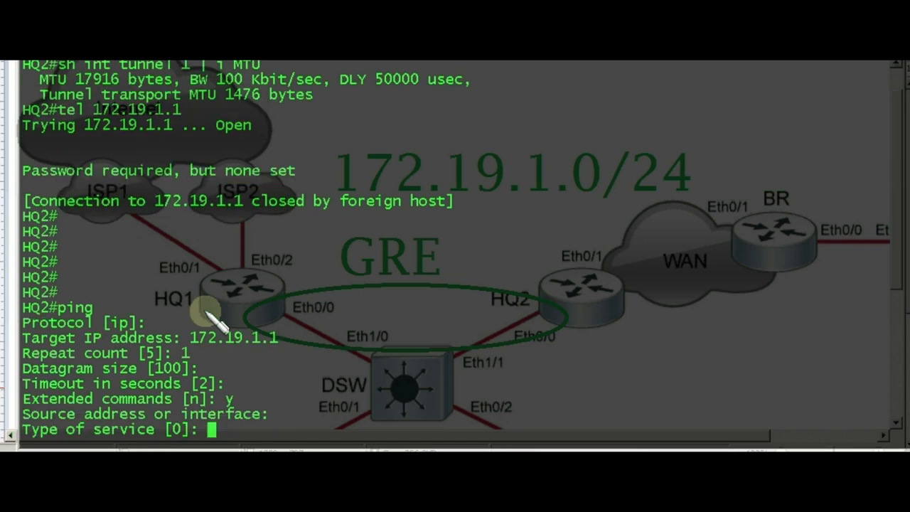
key("enter")
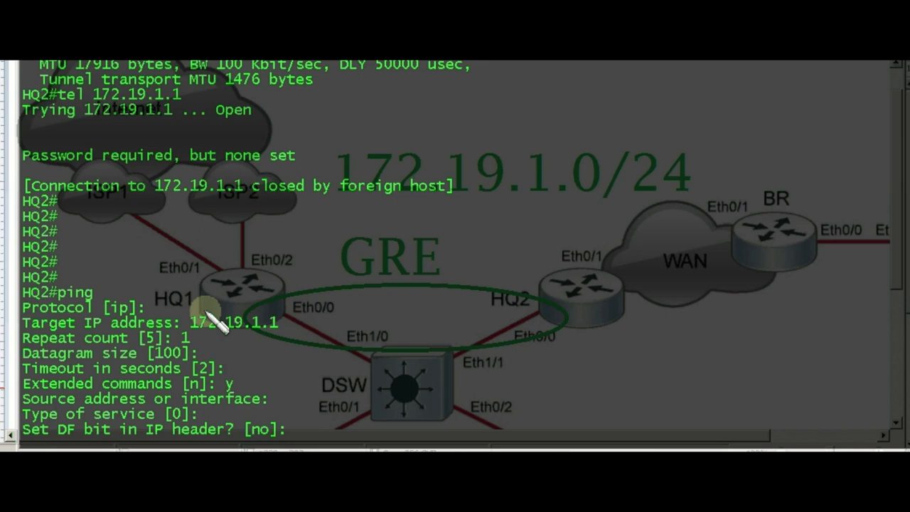
mouse_move(35, 434)
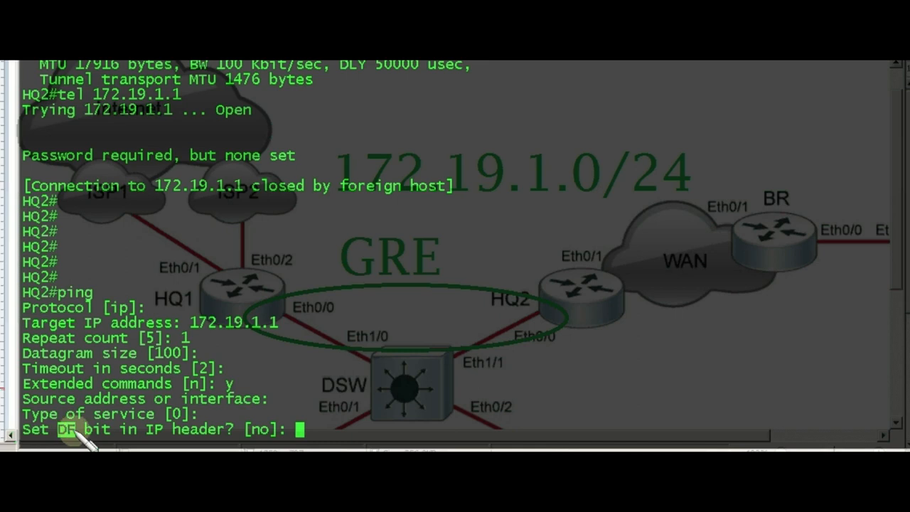
double_click(78, 429)
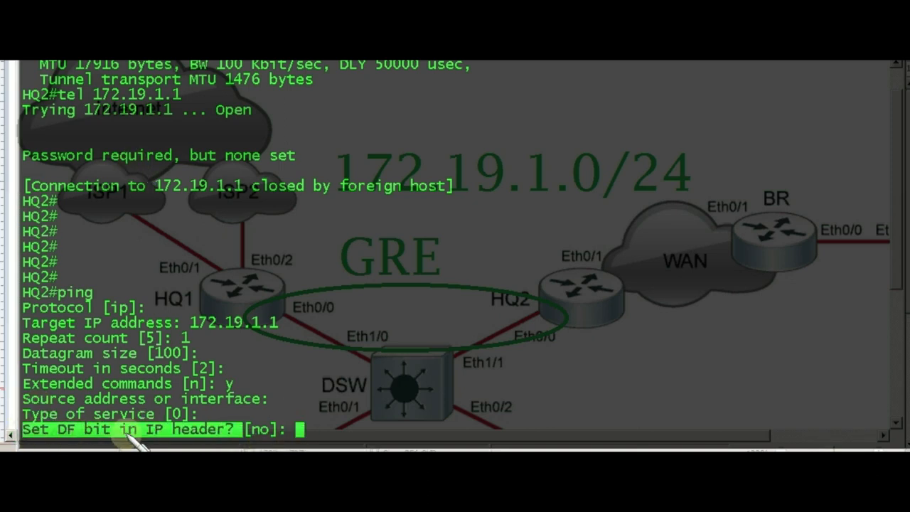
mouse_move(302, 366)
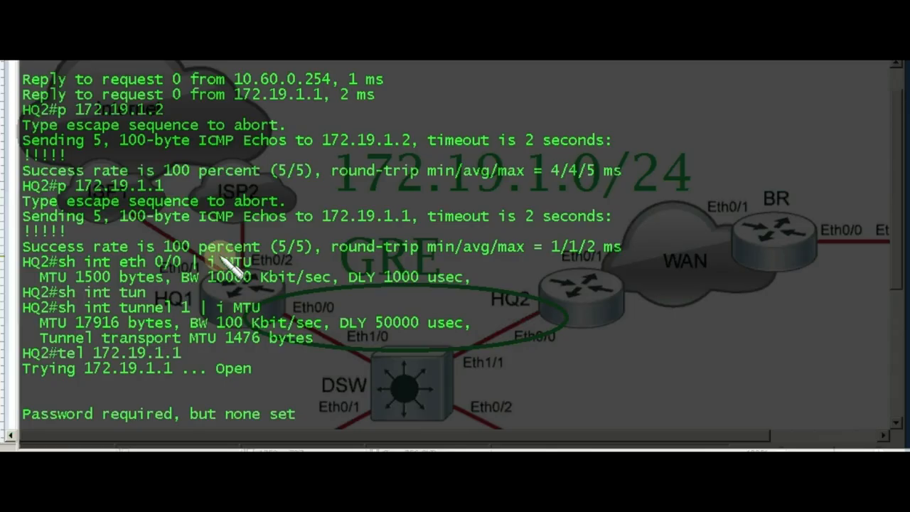
mouse_move(220, 302)
type("ping")
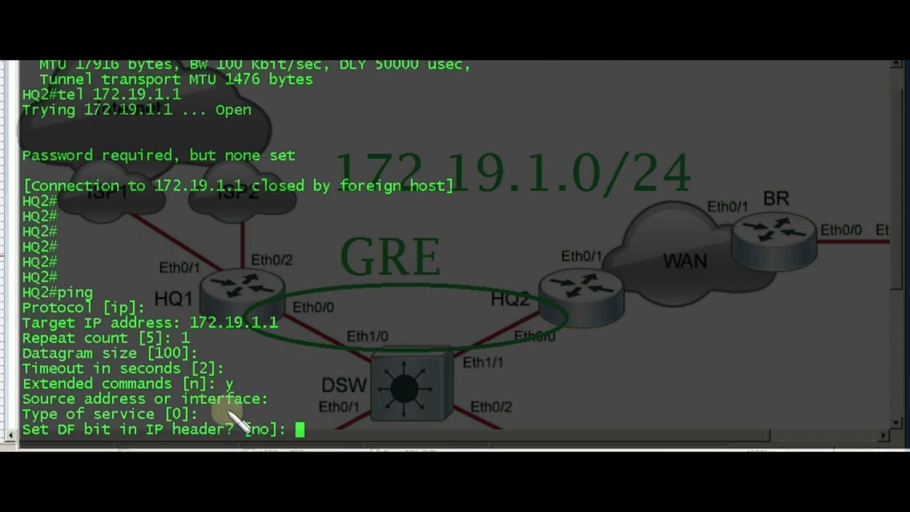
Answer y to set the DF bit and keep the default reply validation and data pattern.
type("y")
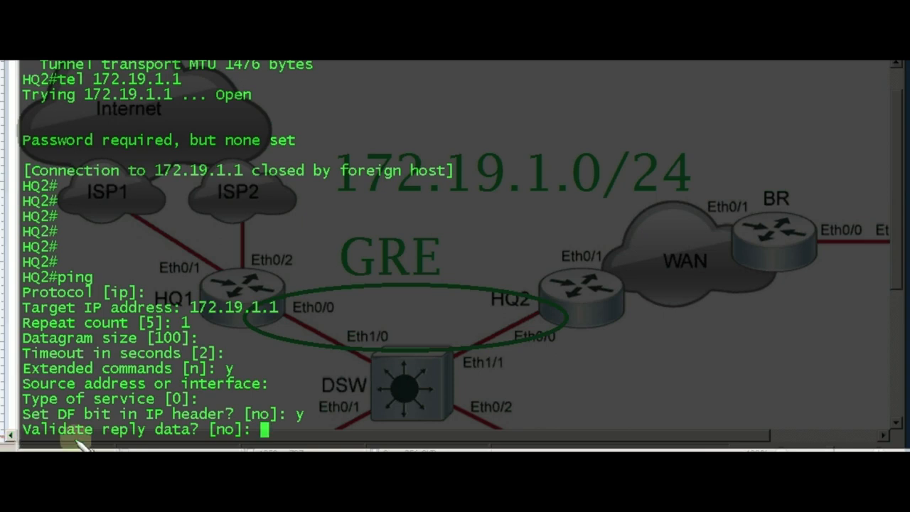
mouse_move(164, 444)
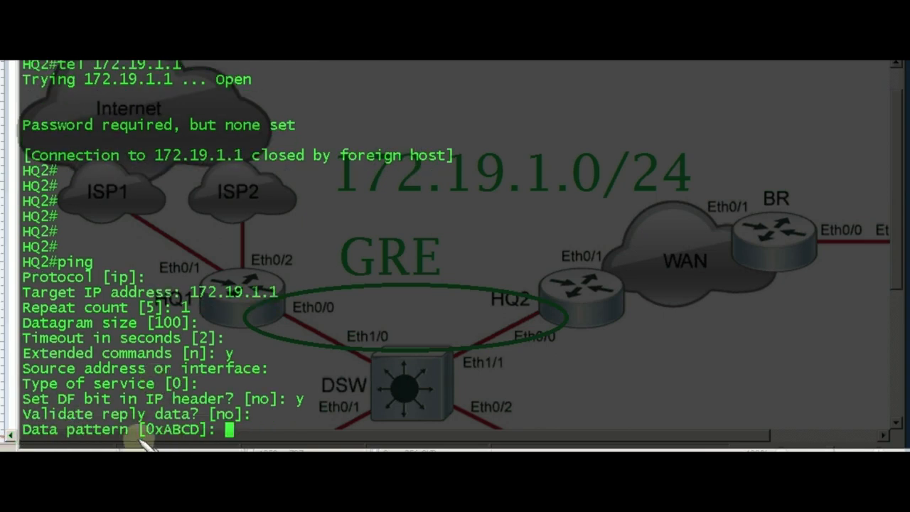
key("enter")
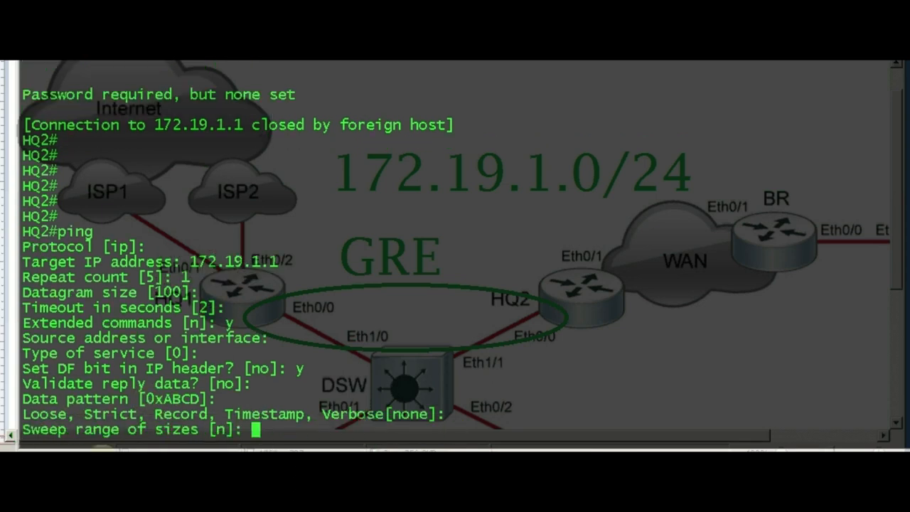
Enable the sweep range of sizes with a minimum size of 1400 bytes.
left_click_drag(226, 414, 448, 413)
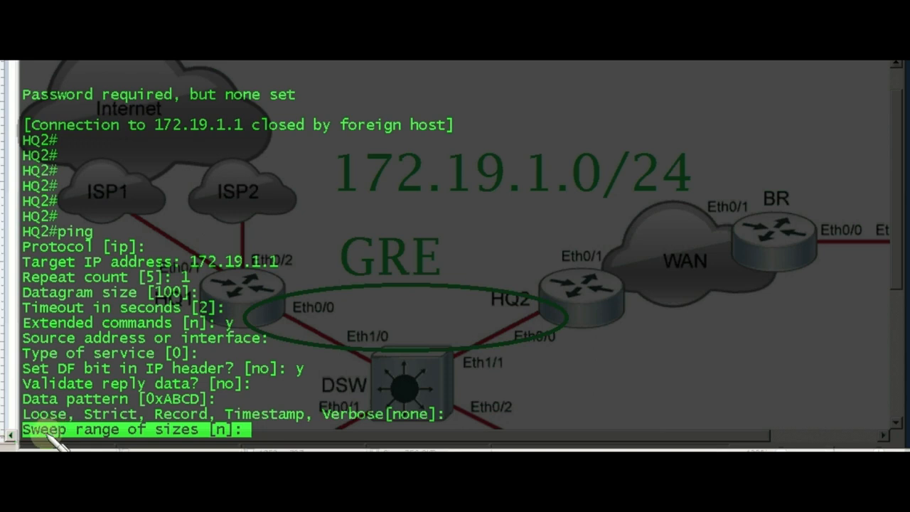
type("y")
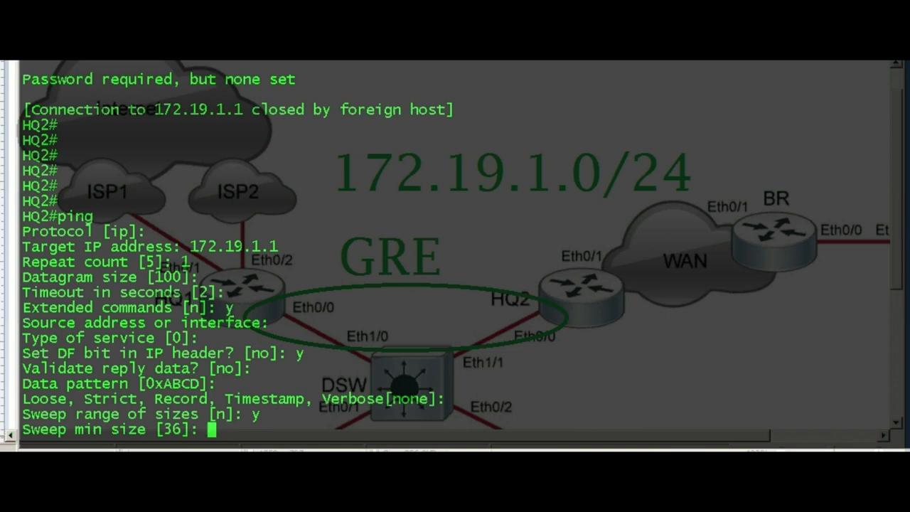
type("1400")
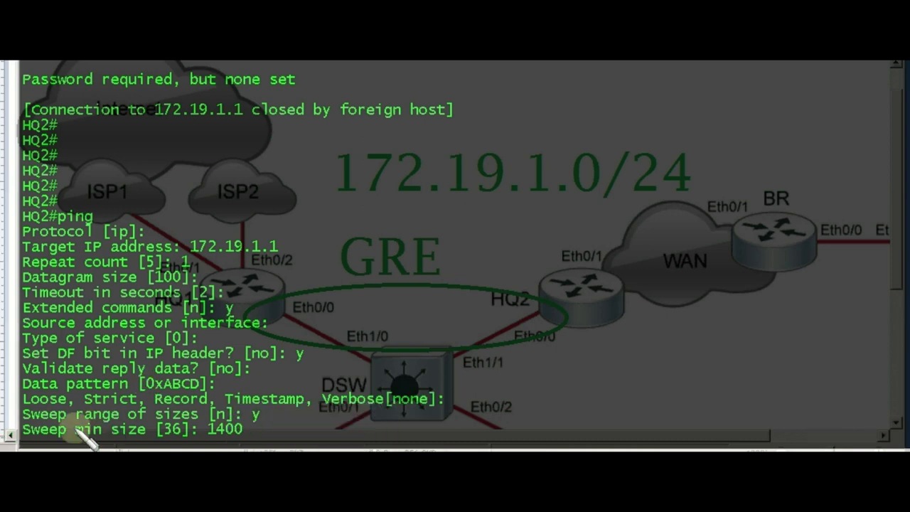
Set sweep max size 1500, keep interval 1, and run the 101-ping sweep to 172.19.1.1.
double_click(87, 429)
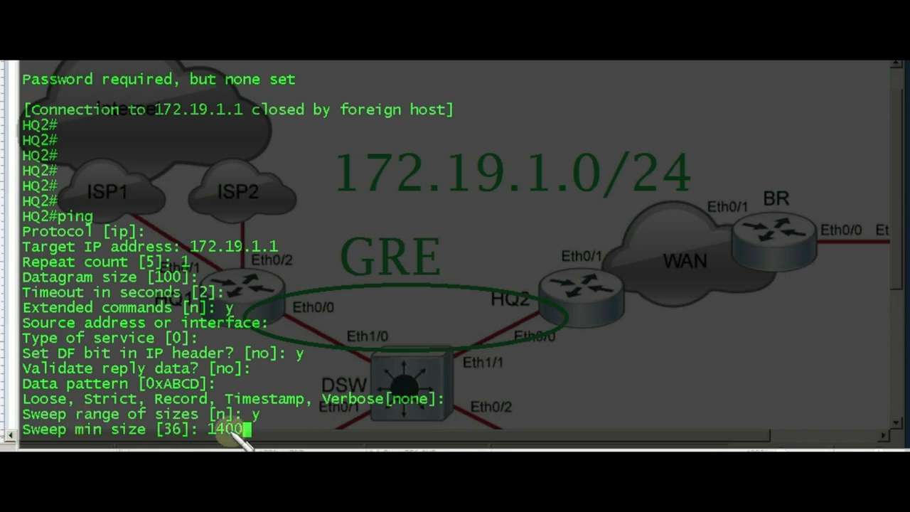
mouse_move(214, 427)
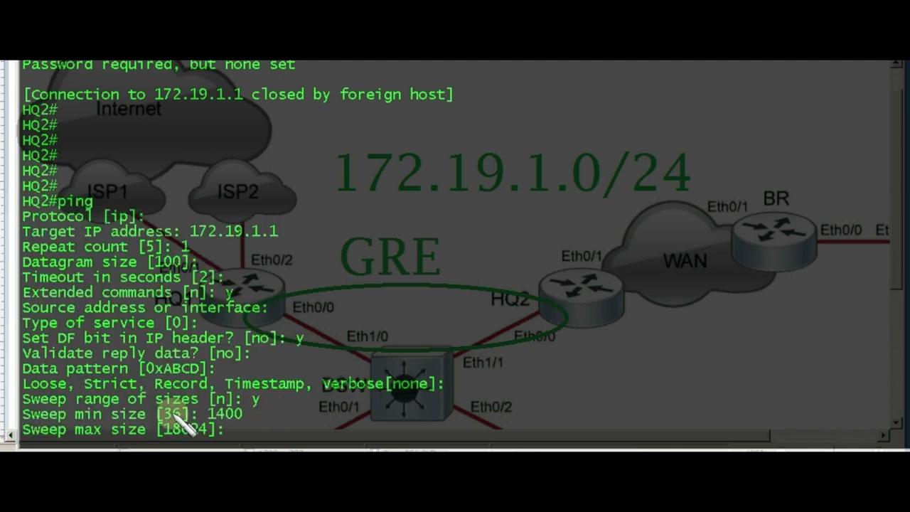
type("1500")
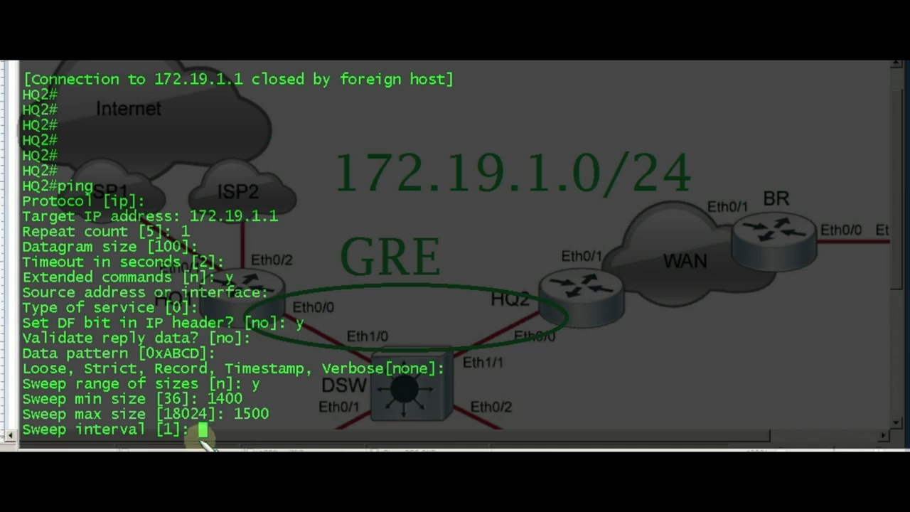
key("enter")
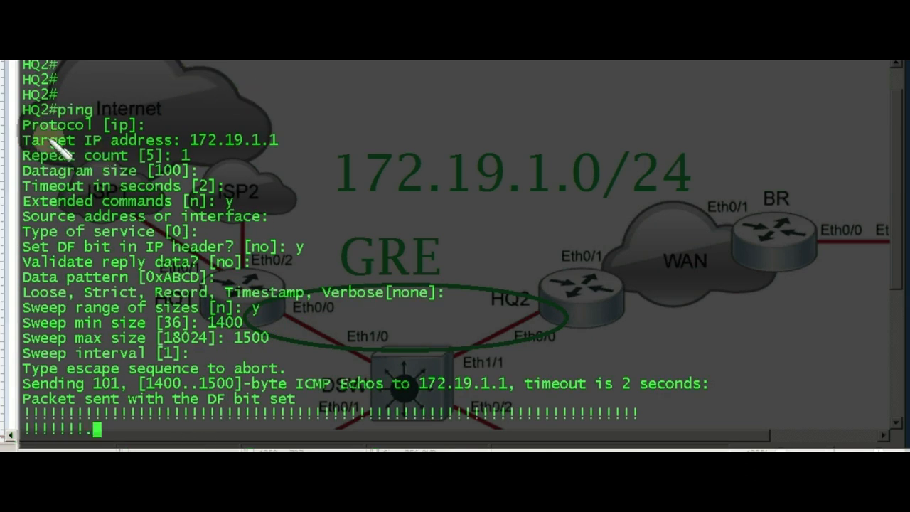
double_click(69, 108)
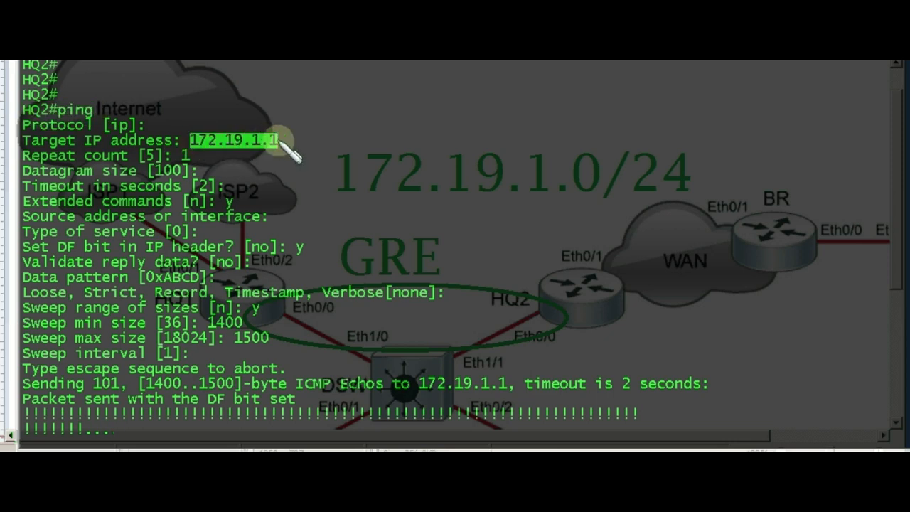
mouse_move(85, 405)
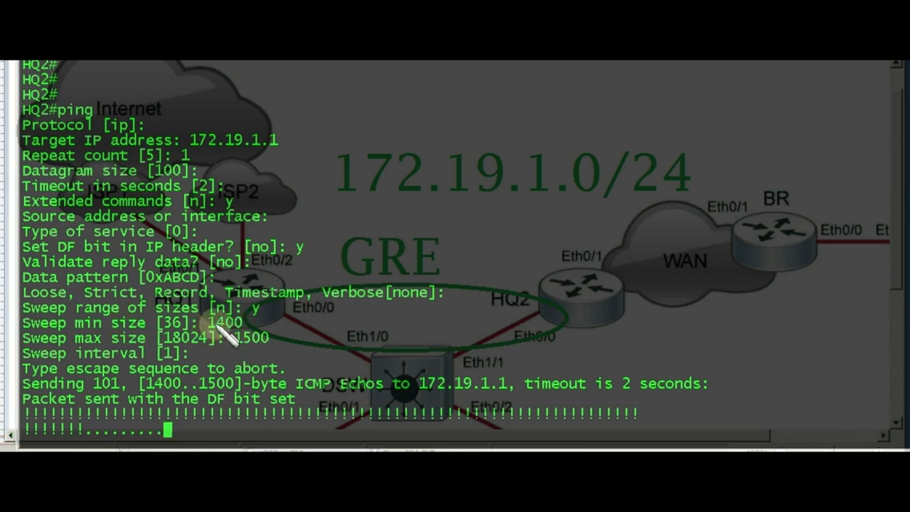
double_click(222, 322)
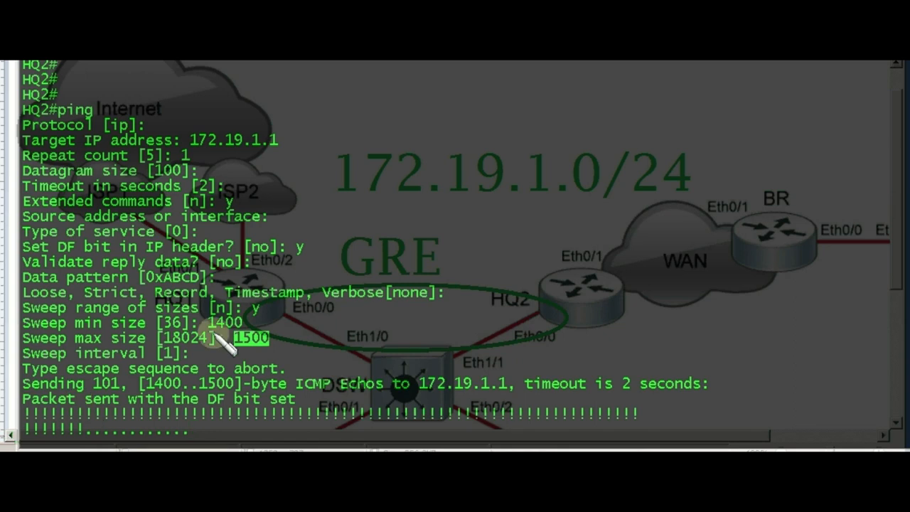
mouse_move(36, 416)
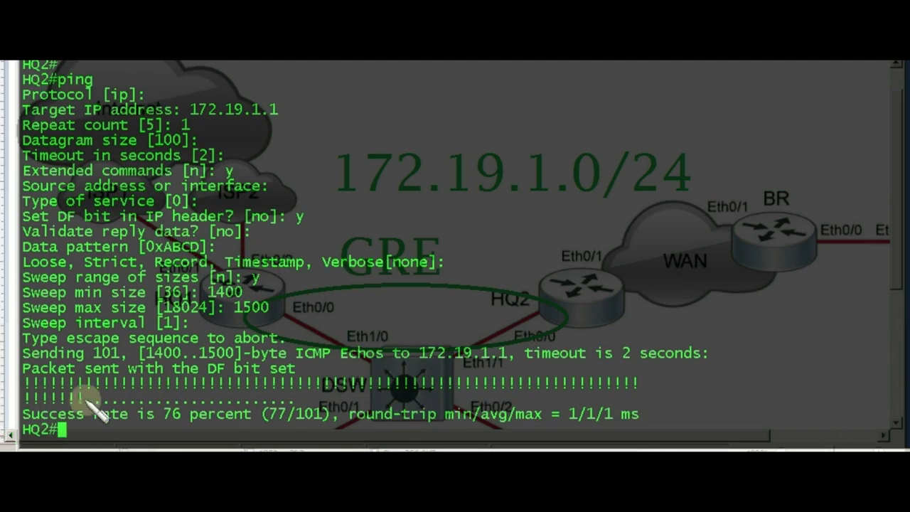
double_click(78, 217)
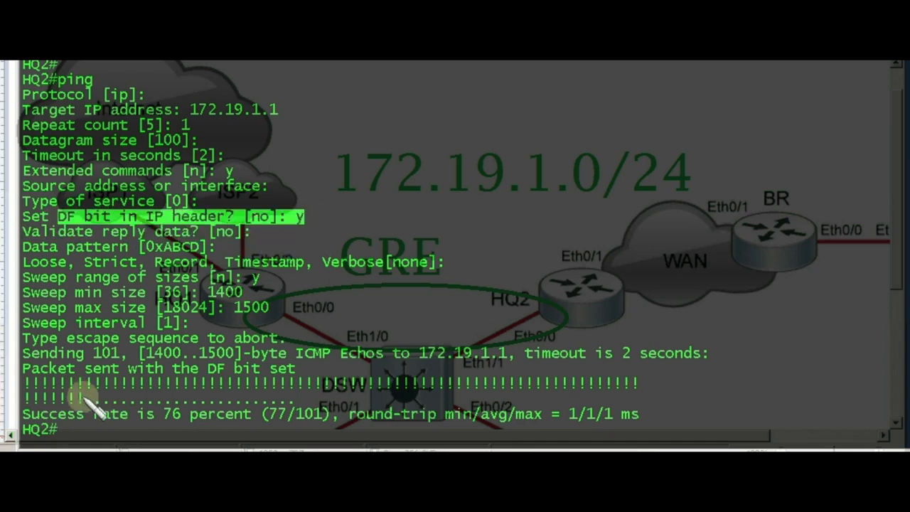
mouse_move(174, 416)
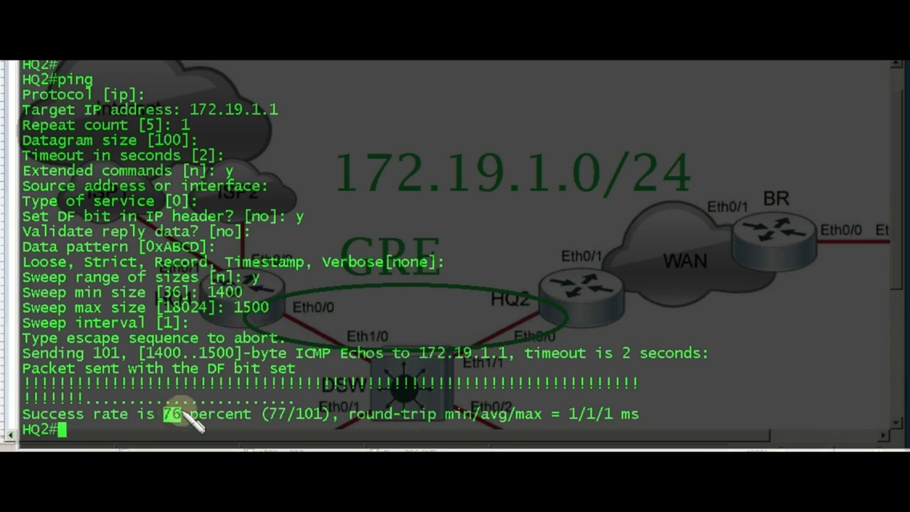
mouse_move(188, 359)
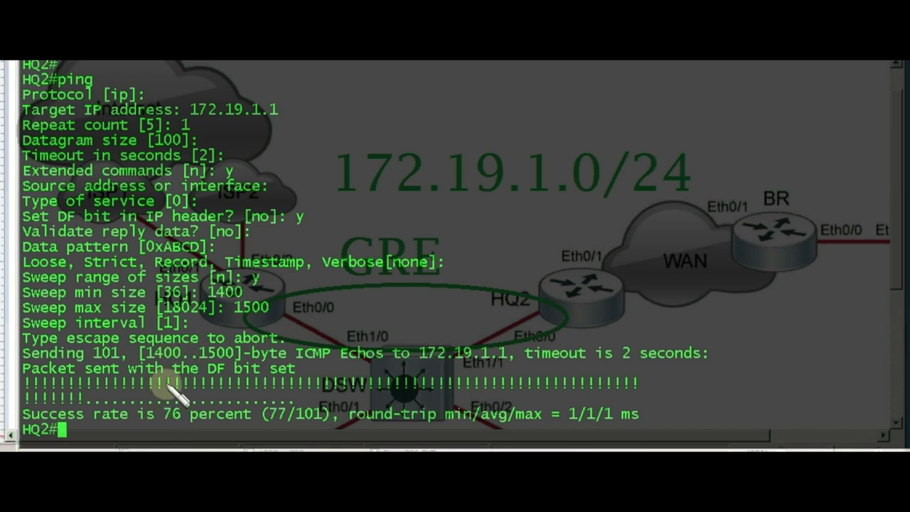
Rerun the 1400–1500 sweep, retry telnet 172.19.1.1, and show tunnel 1 MTU of 1476.
type("1400")
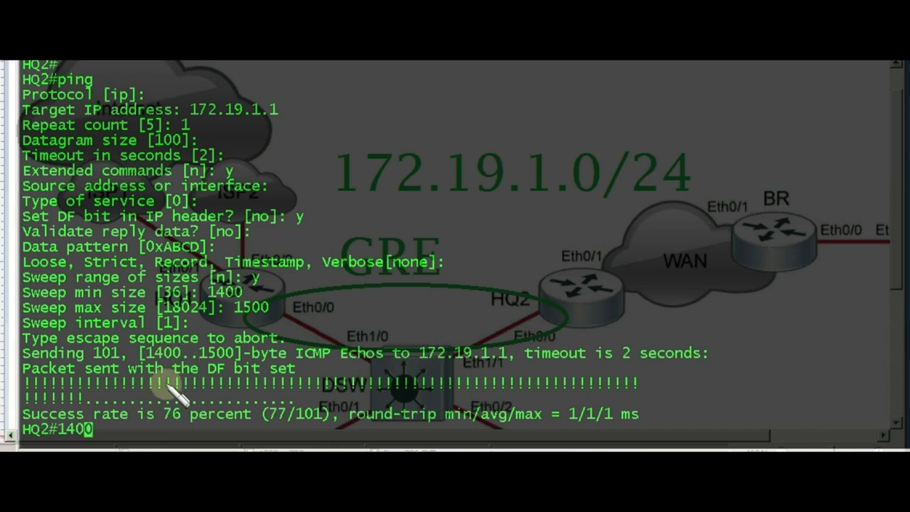
type("tel 172.19.1.1")
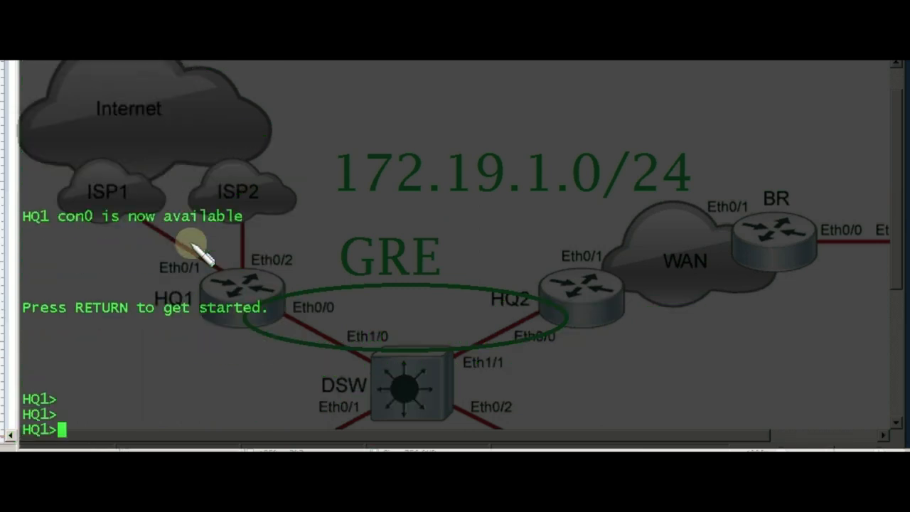
type("sh int tunnel 1 | i MTU")
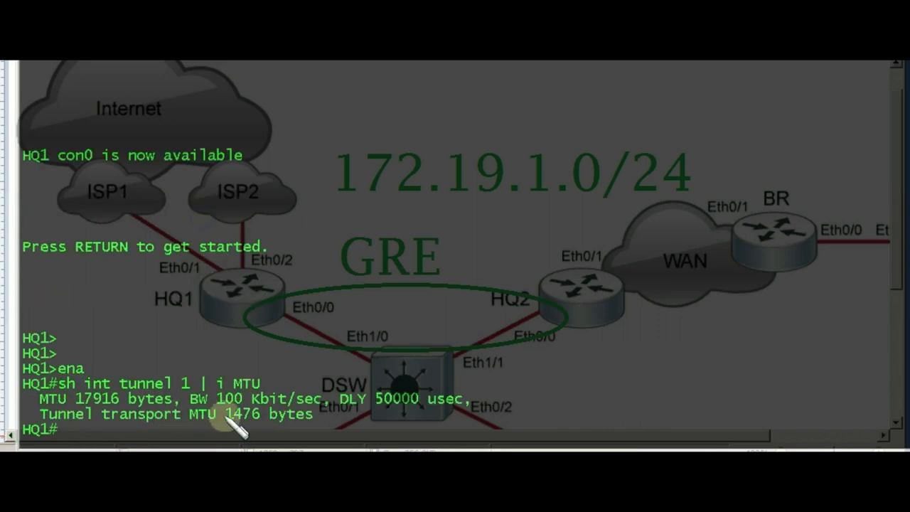
double_click(242, 414)
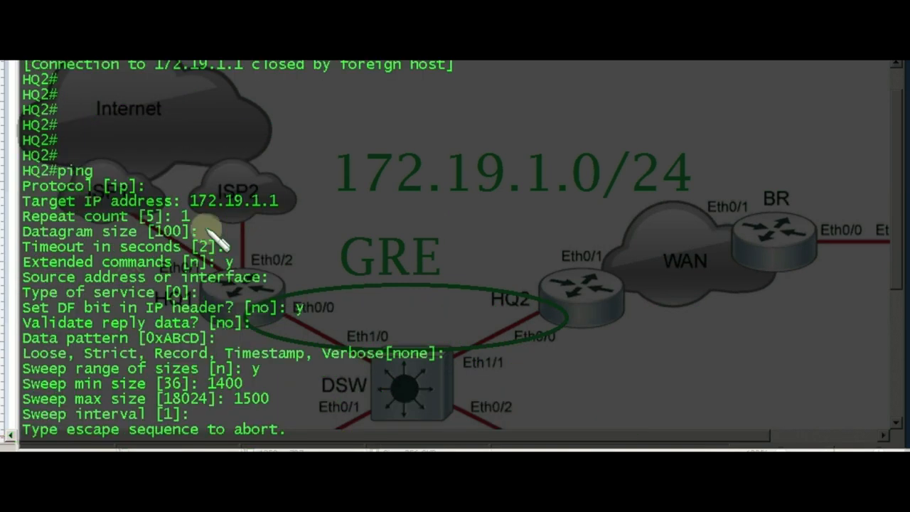
mouse_move(107, 278)
type("sh int tunnel 1 | i MTU")
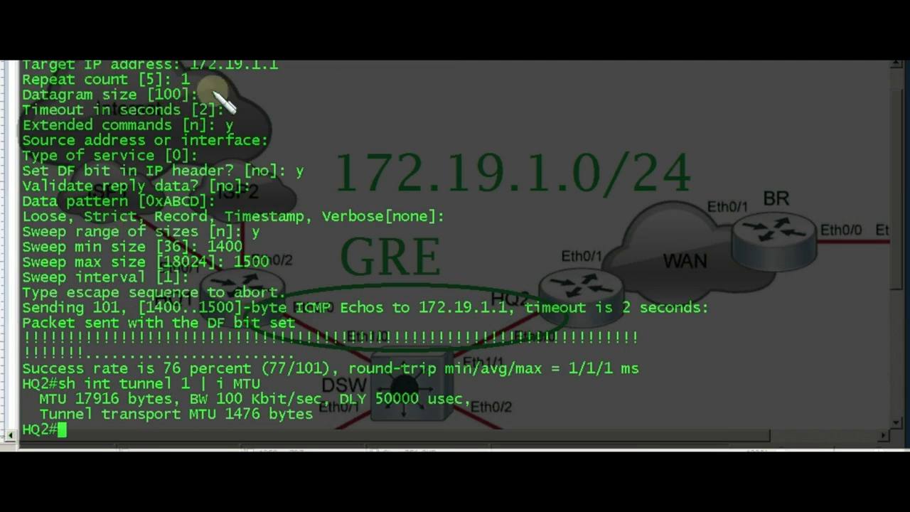
Review the 76 percent tunnel sweep result and start a 'sh ip' command after pinging 10.50.0.1.
double_click(227, 64)
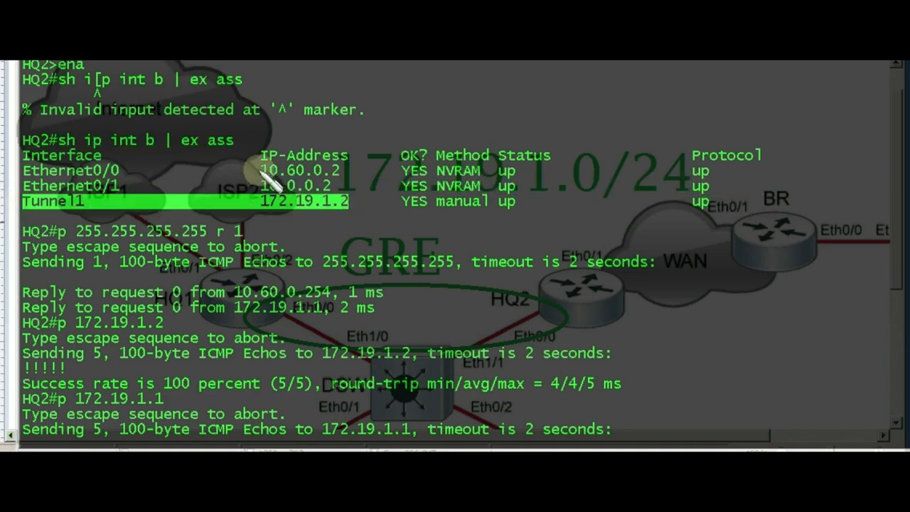
mouse_move(227, 178)
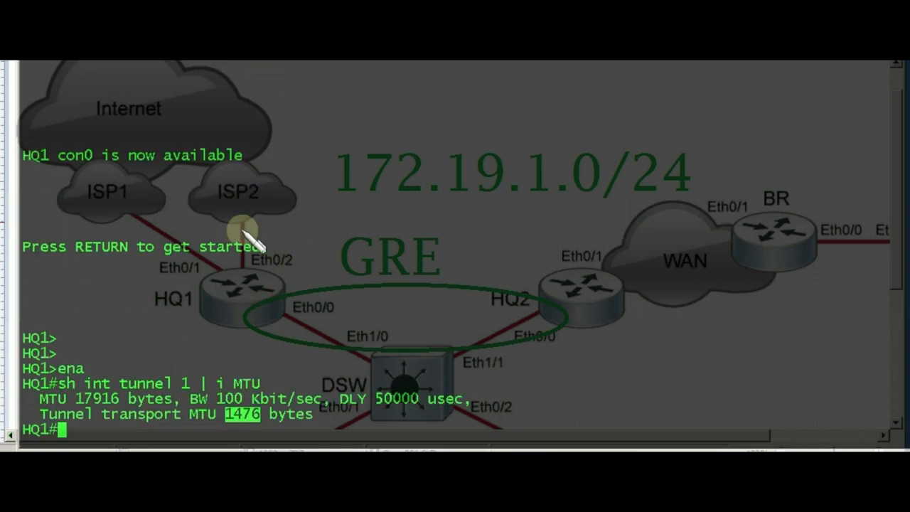
mouse_move(227, 78)
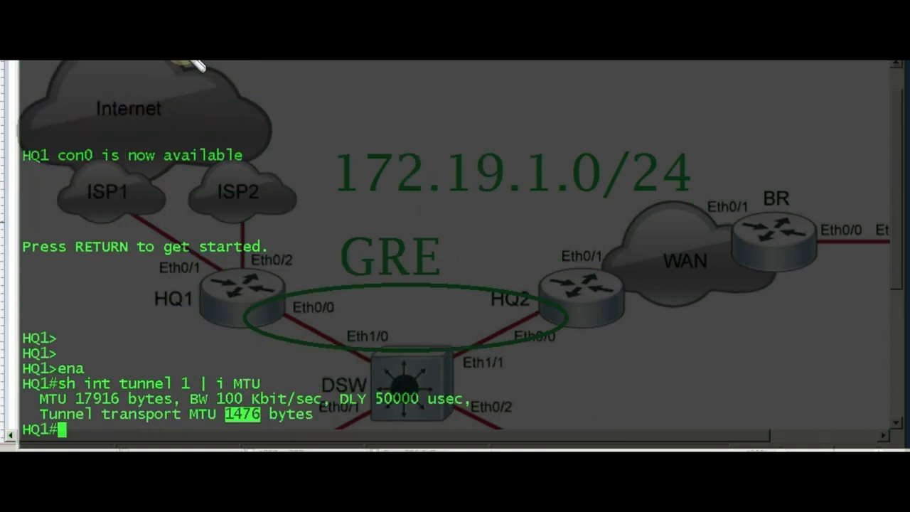
type("sh ip")
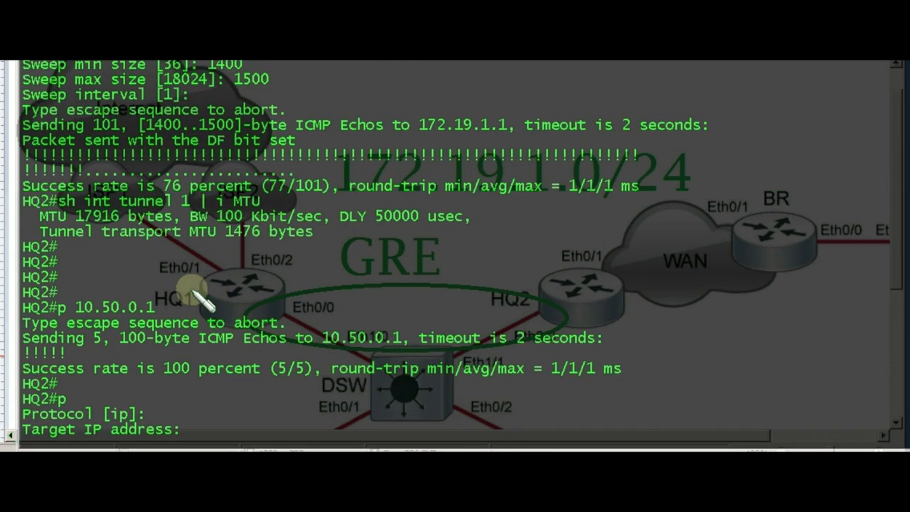
Target 10.50.0.1 with repeat 1, default size, extended commands, default source and ToS.
type("10.50.0.1")
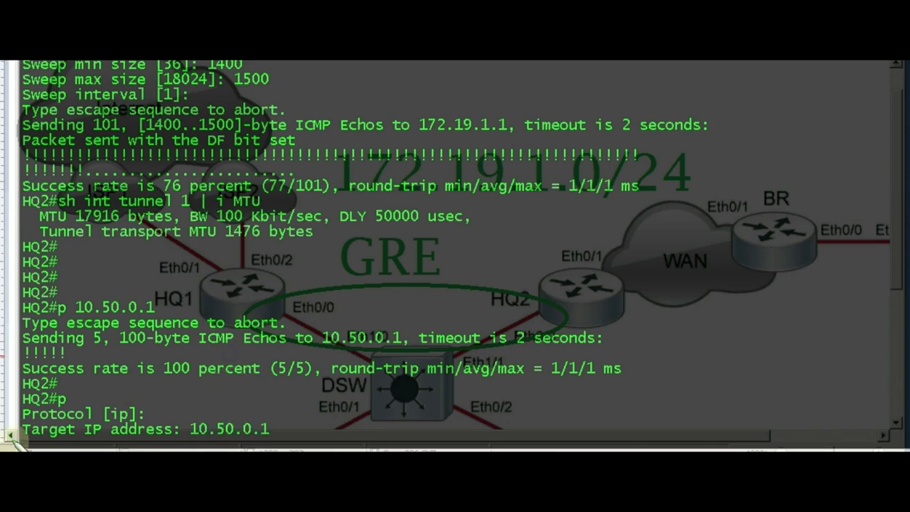
key("enter")
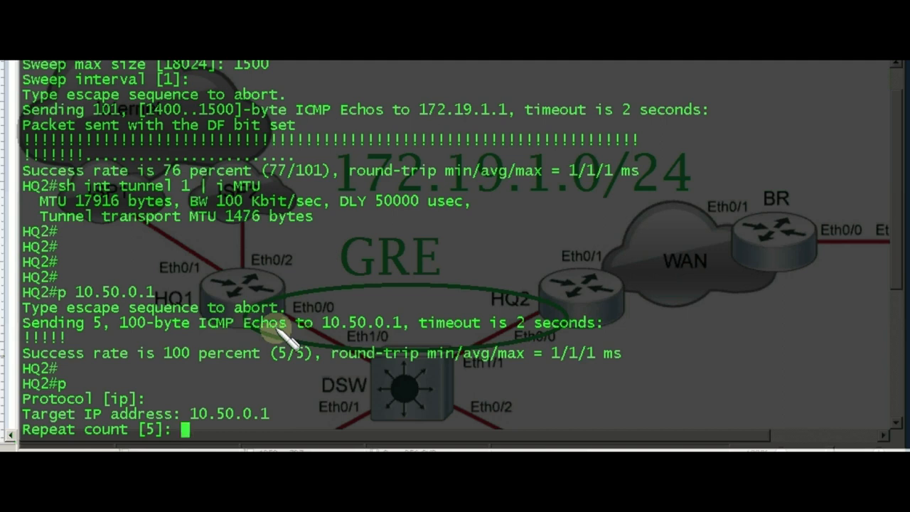
type("1")
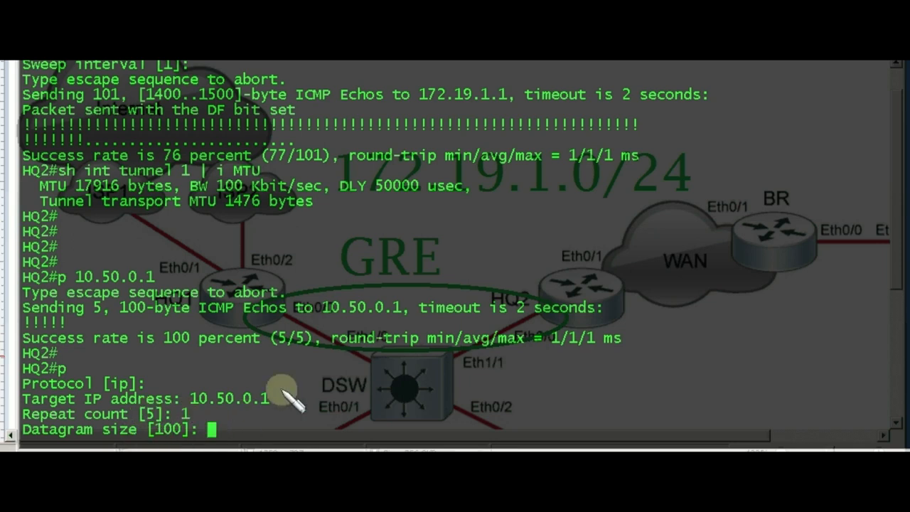
key("enter")
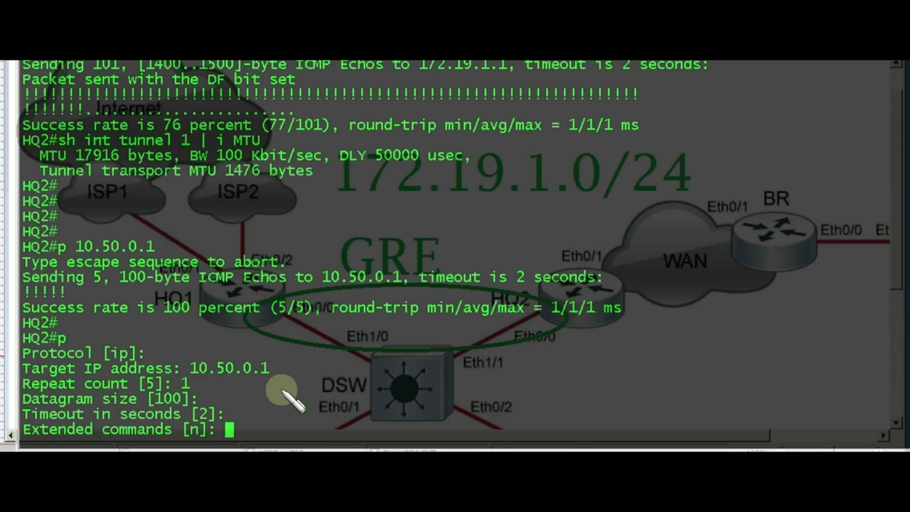
type("y")
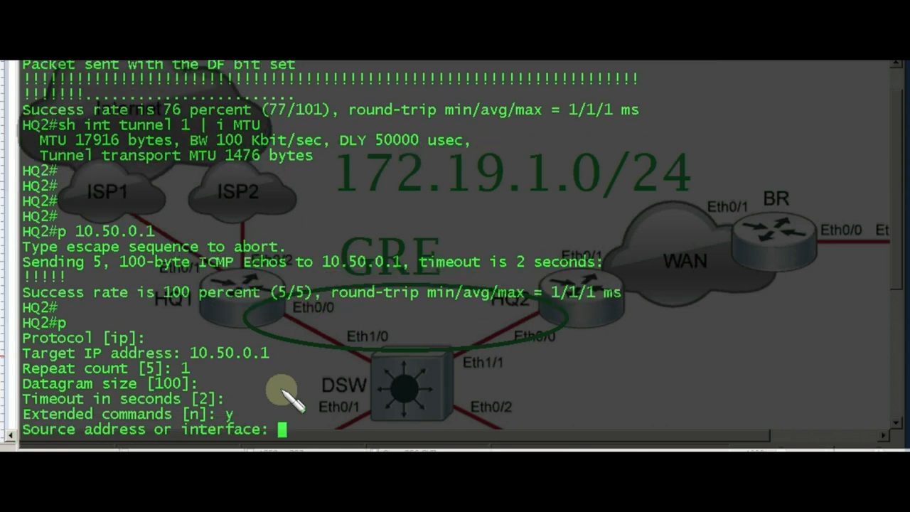
key("enter")
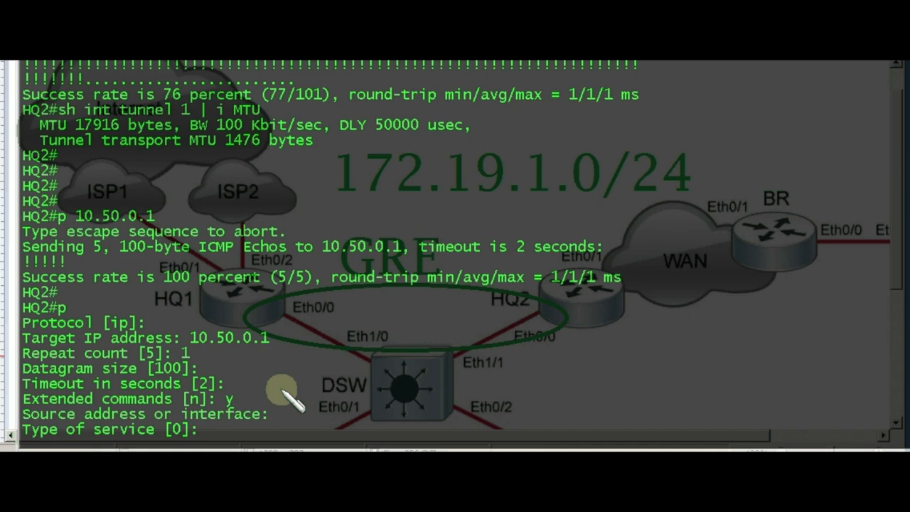
key("enter")
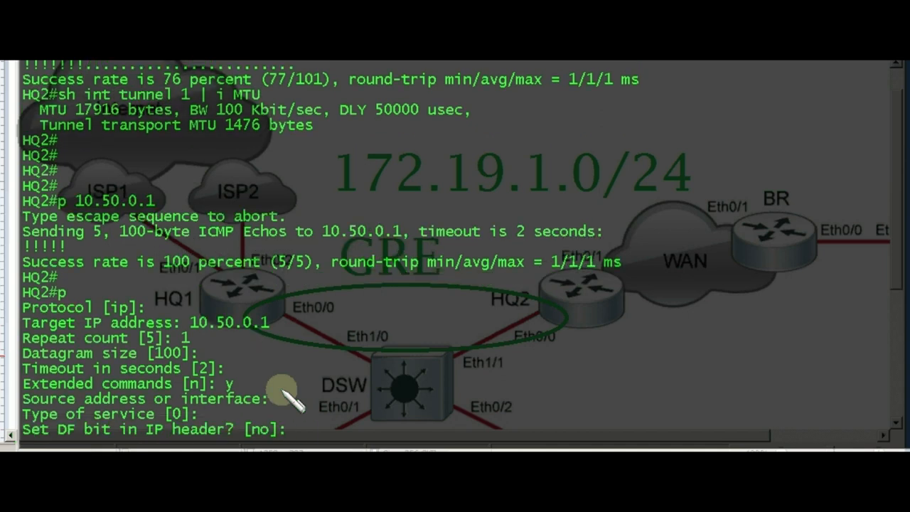
Set the DF bit, no header options, and sweep sizes from 1400 to 1500 bytes.
type("y")
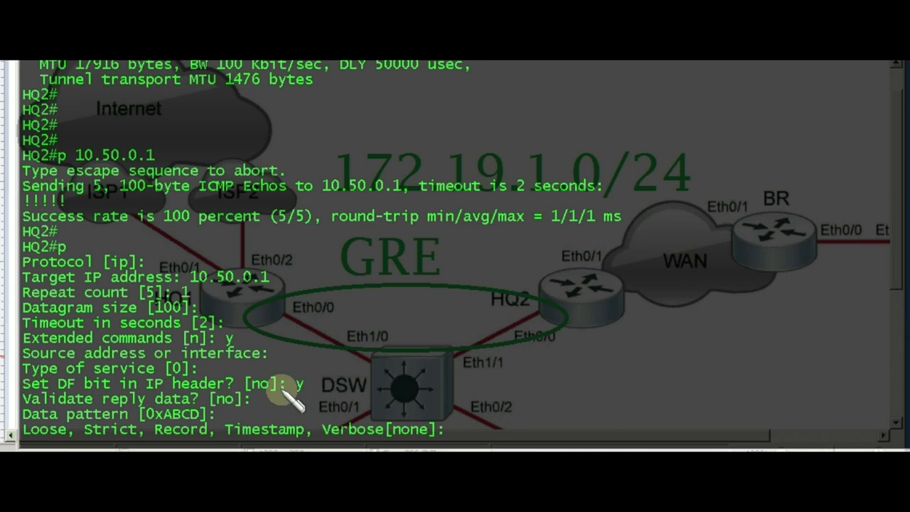
key("enter")
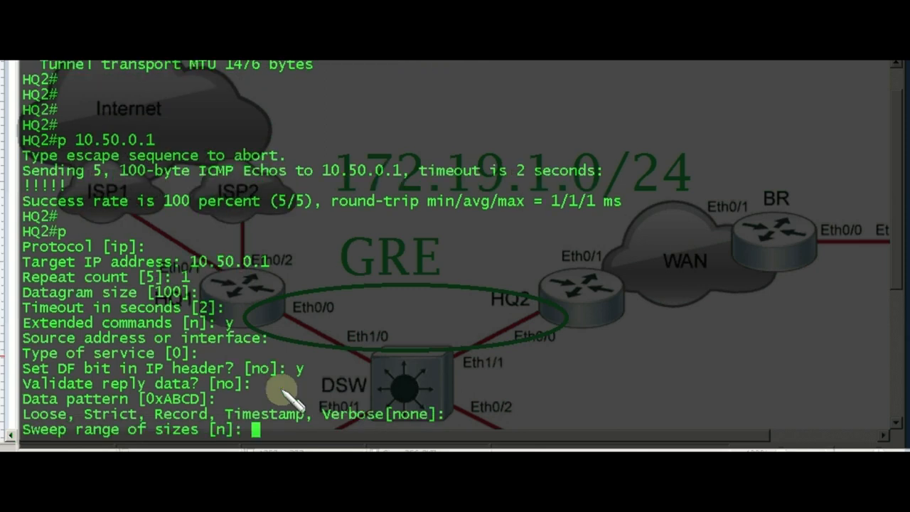
type("y")
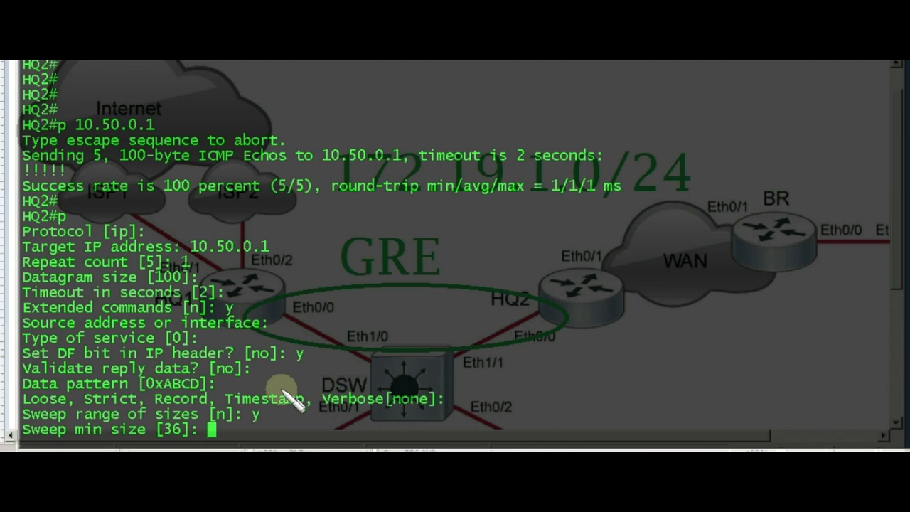
type("1400")
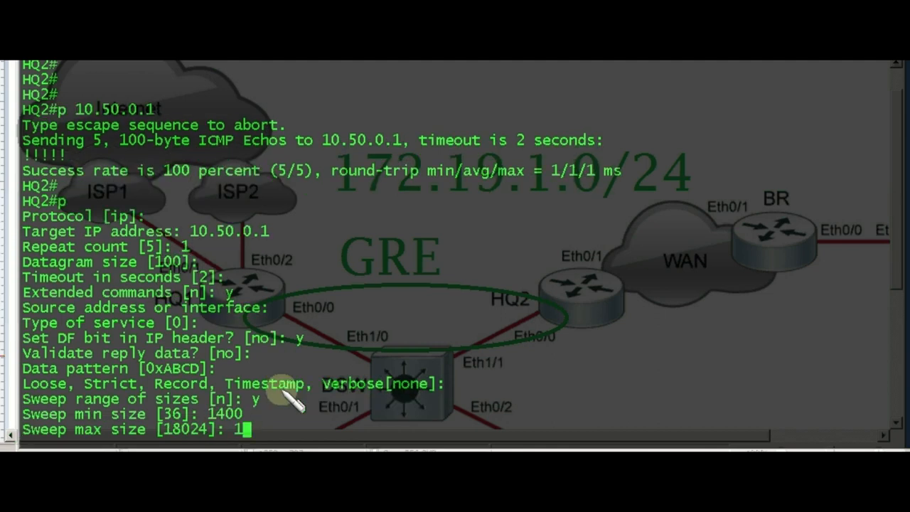
type("500")
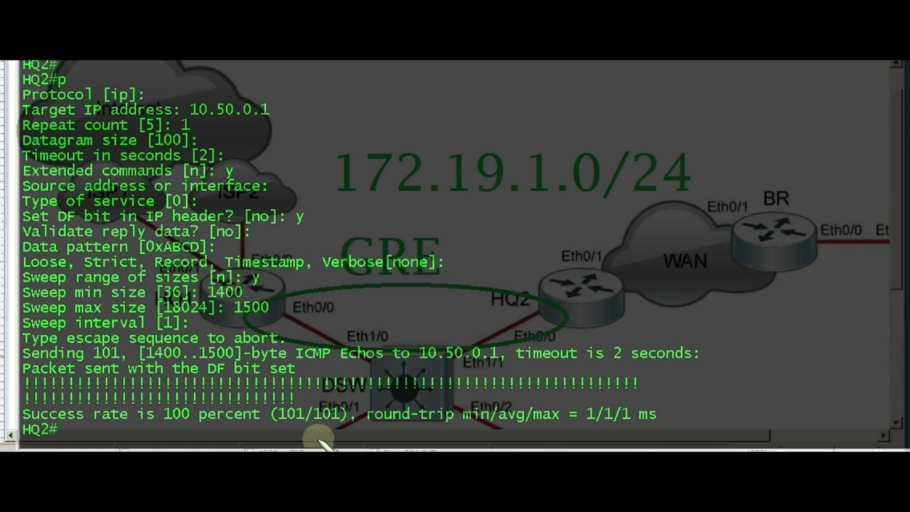
Let the Ethernet sweep to 10.50.0.1 finish and highlight the 100 percent (101/101) result.
double_click(222, 293)
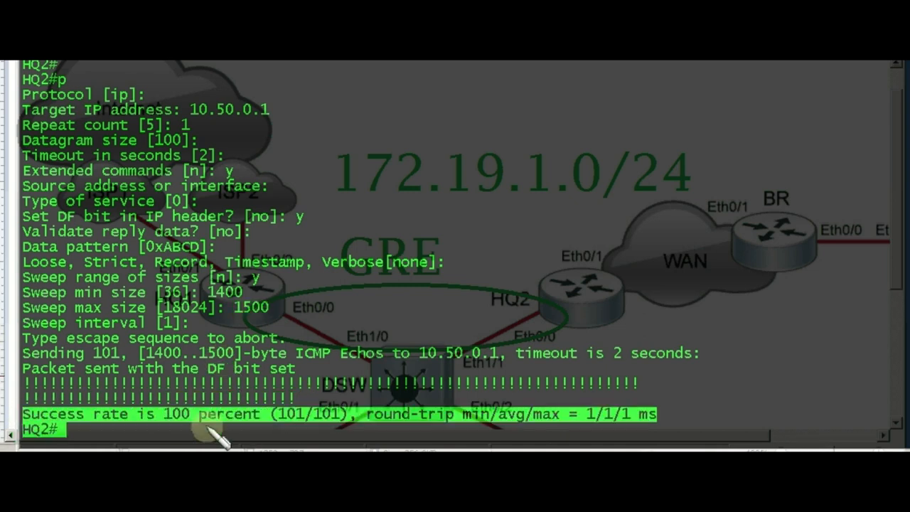
mouse_move(266, 420)
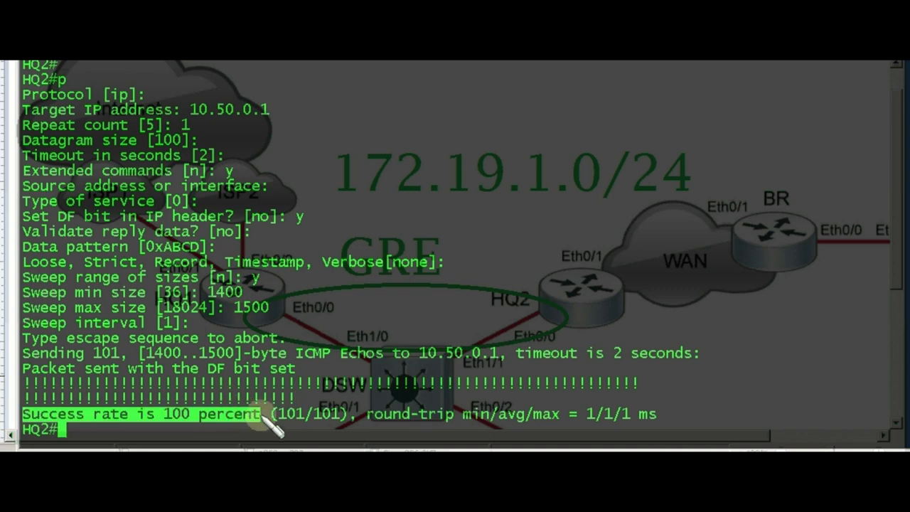
mouse_move(149, 388)
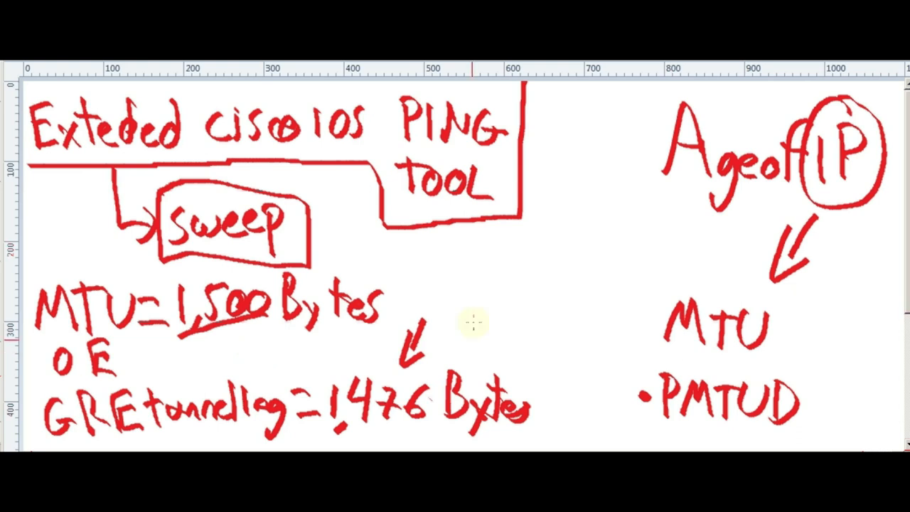
mouse_move(619, 221)
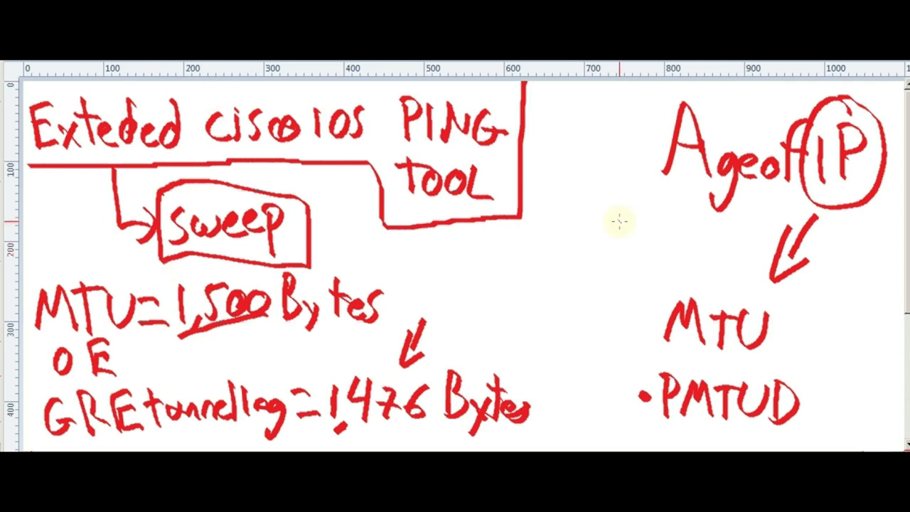